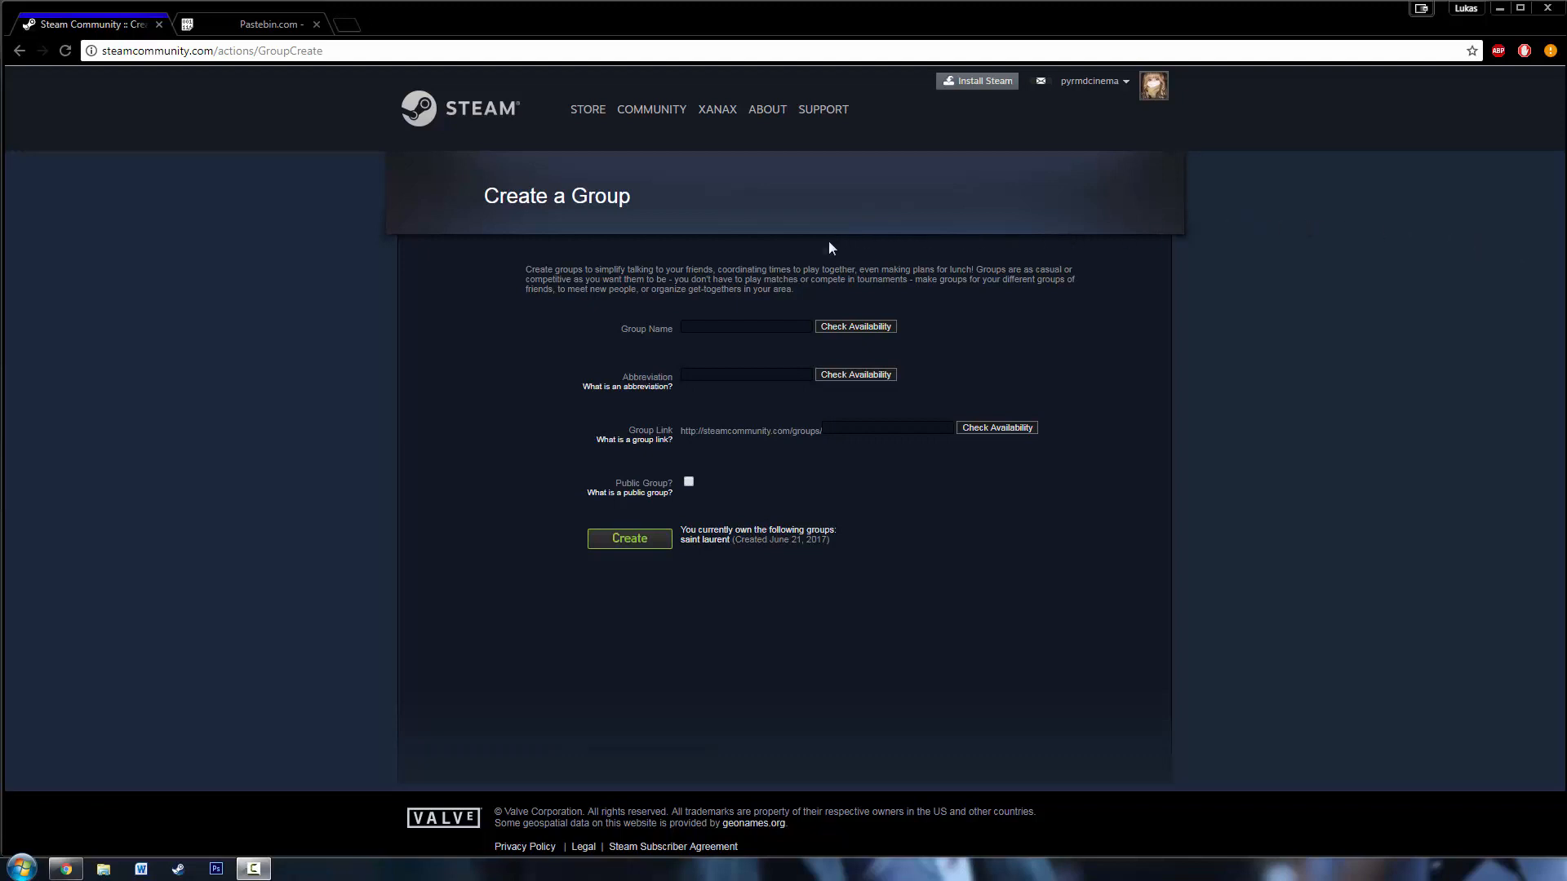
pyautogui.moveTo(778, 271)
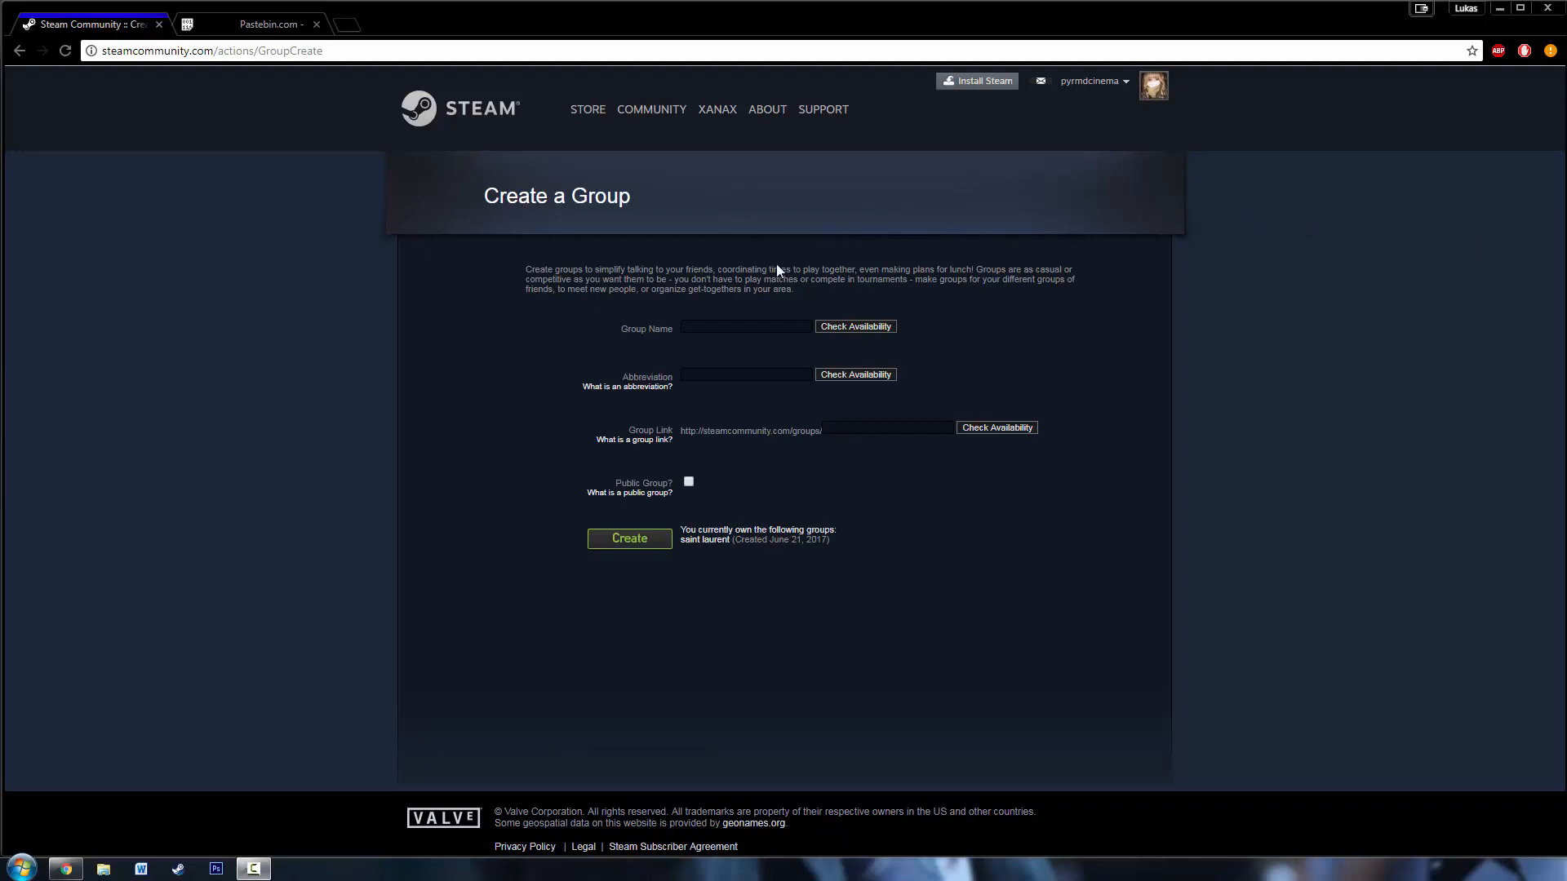
pyautogui.moveTo(658, 197)
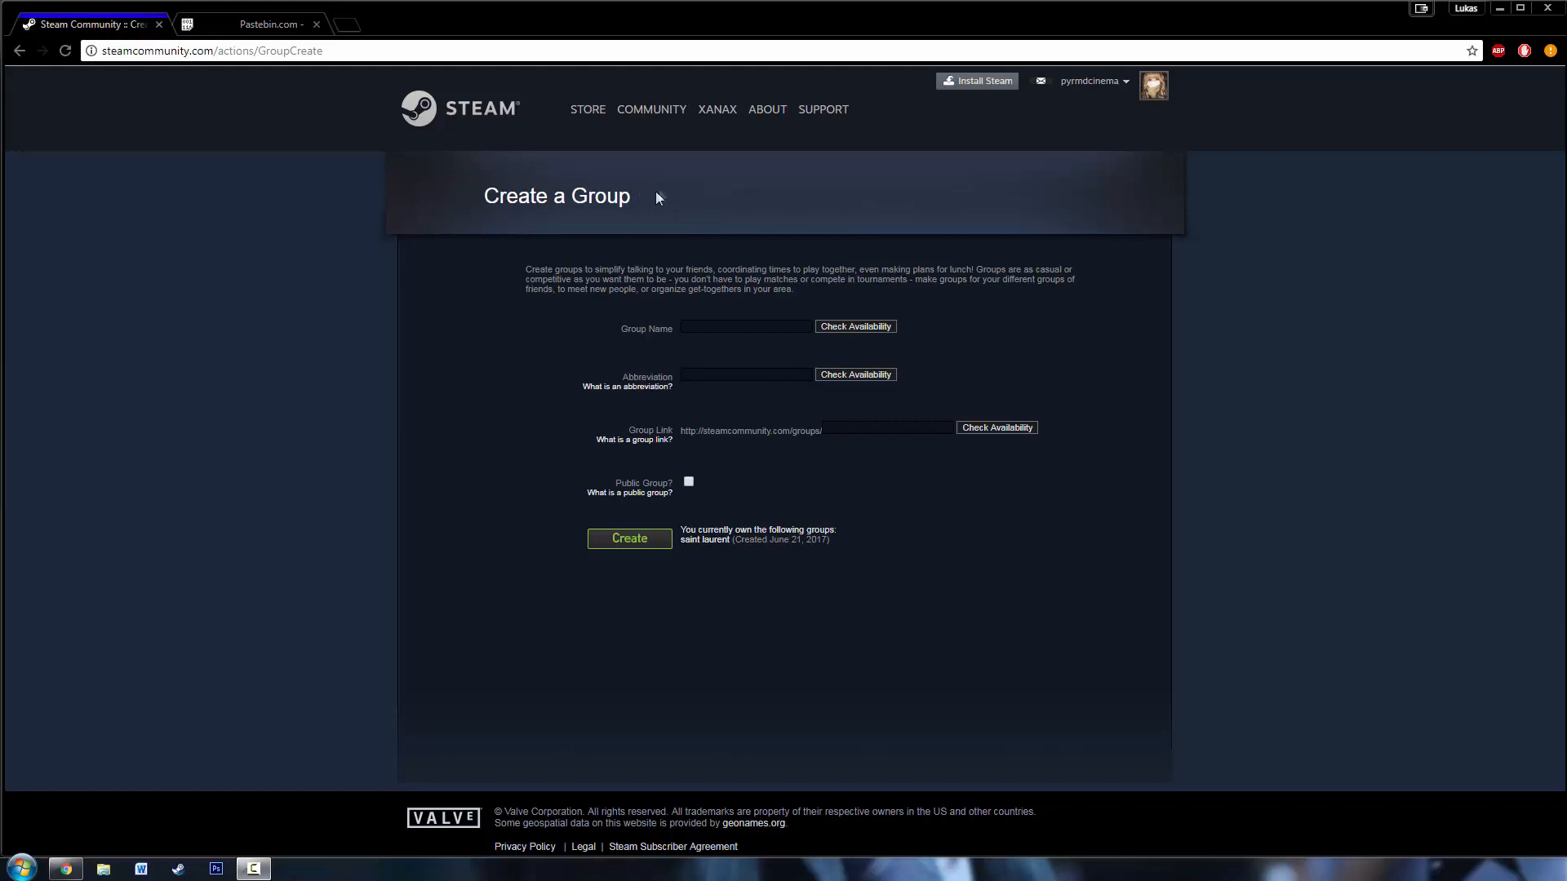
pyautogui.moveTo(653, 191)
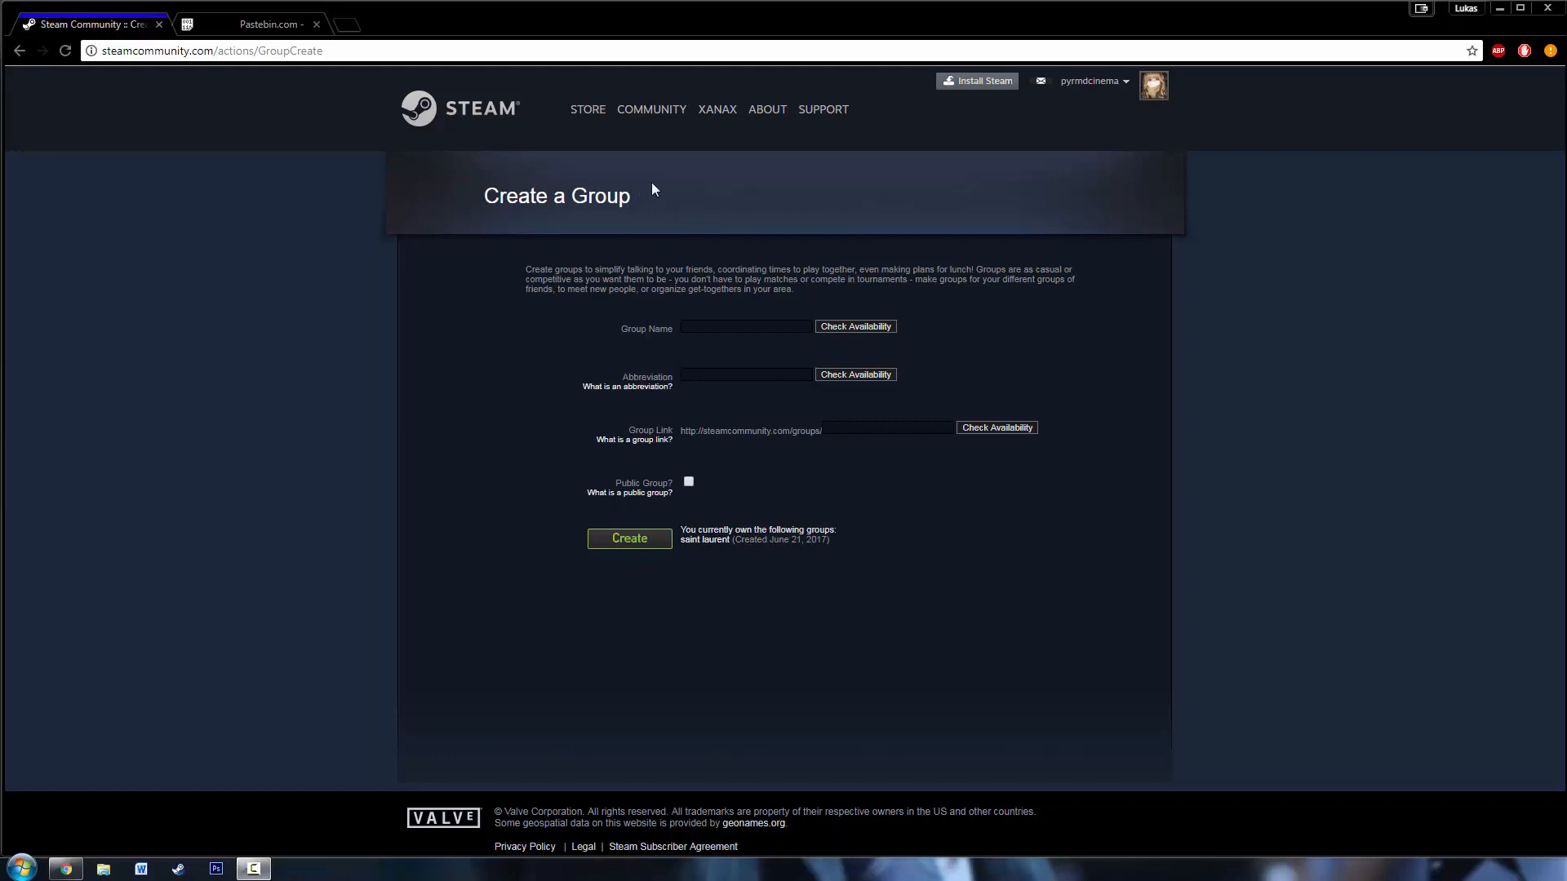
pyautogui.moveTo(677, 195)
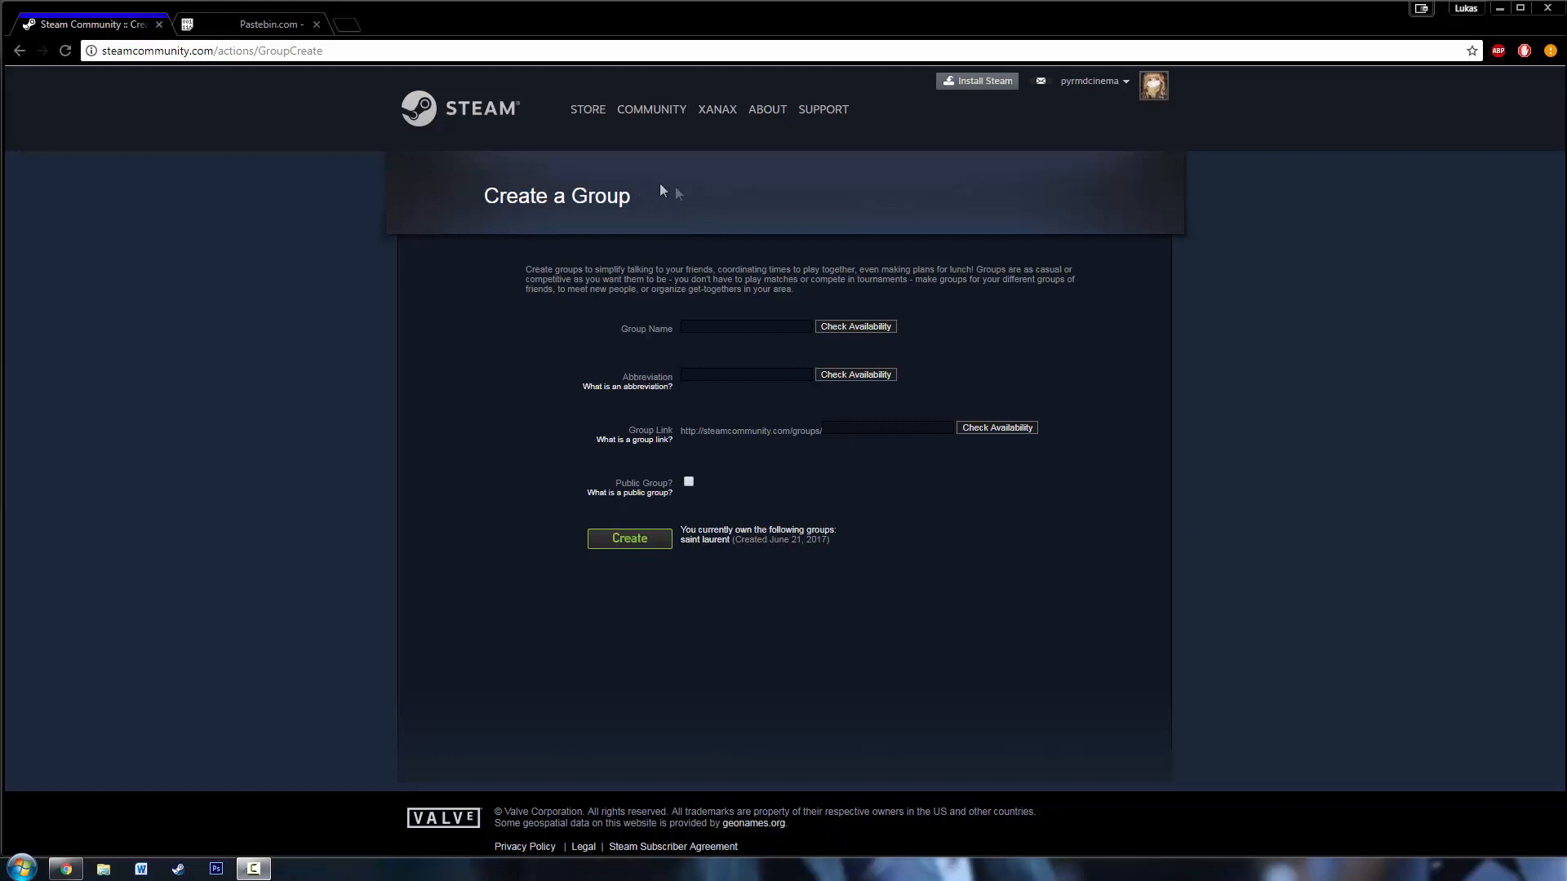
pyautogui.moveTo(602, 335)
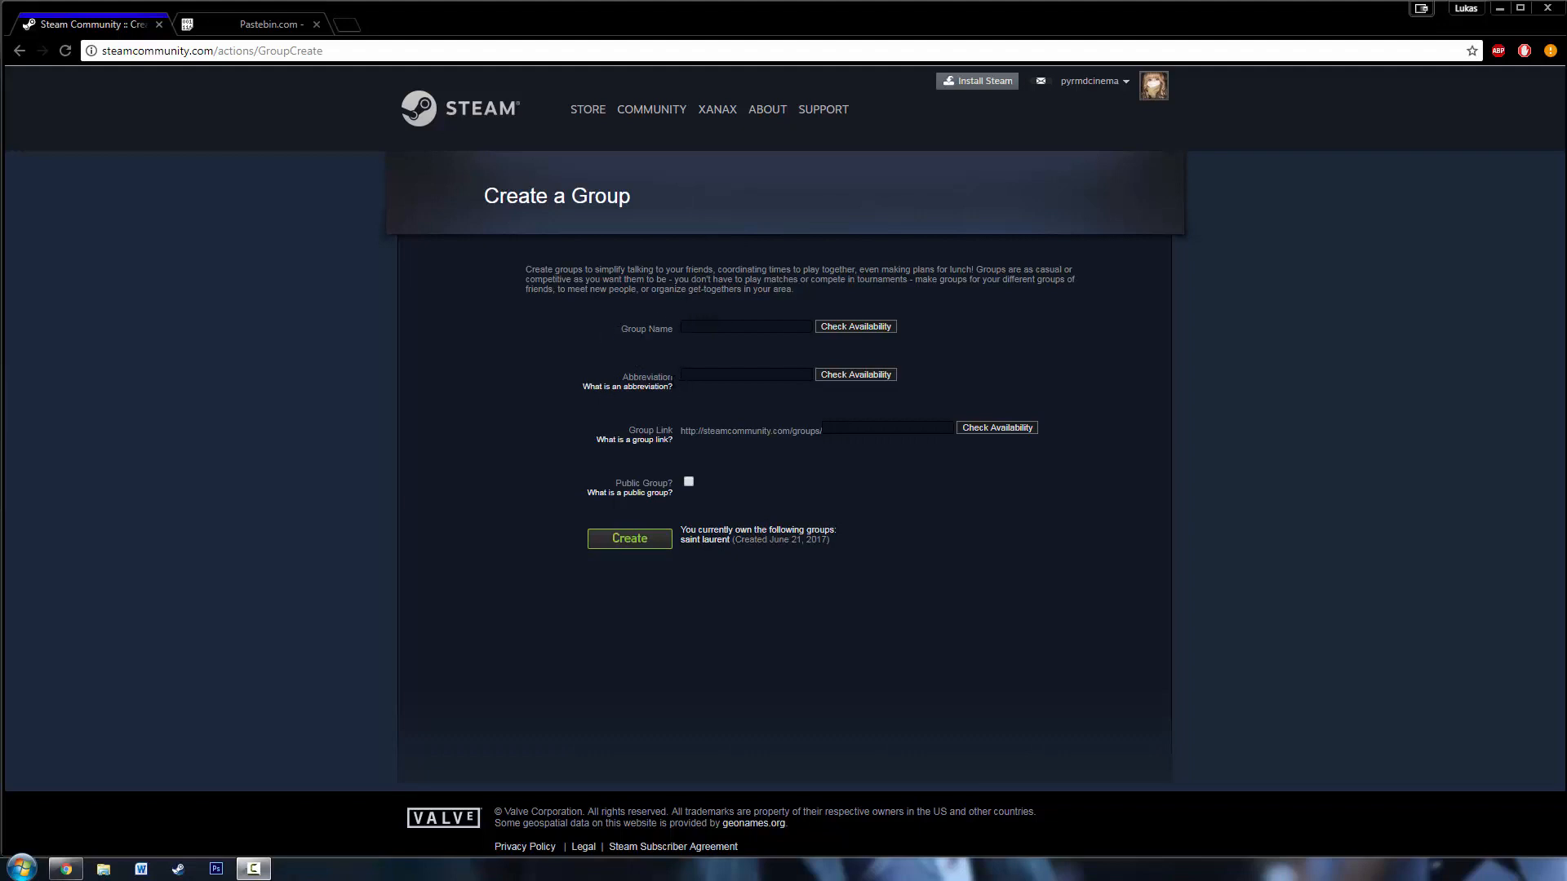
pyautogui.moveTo(295, 137)
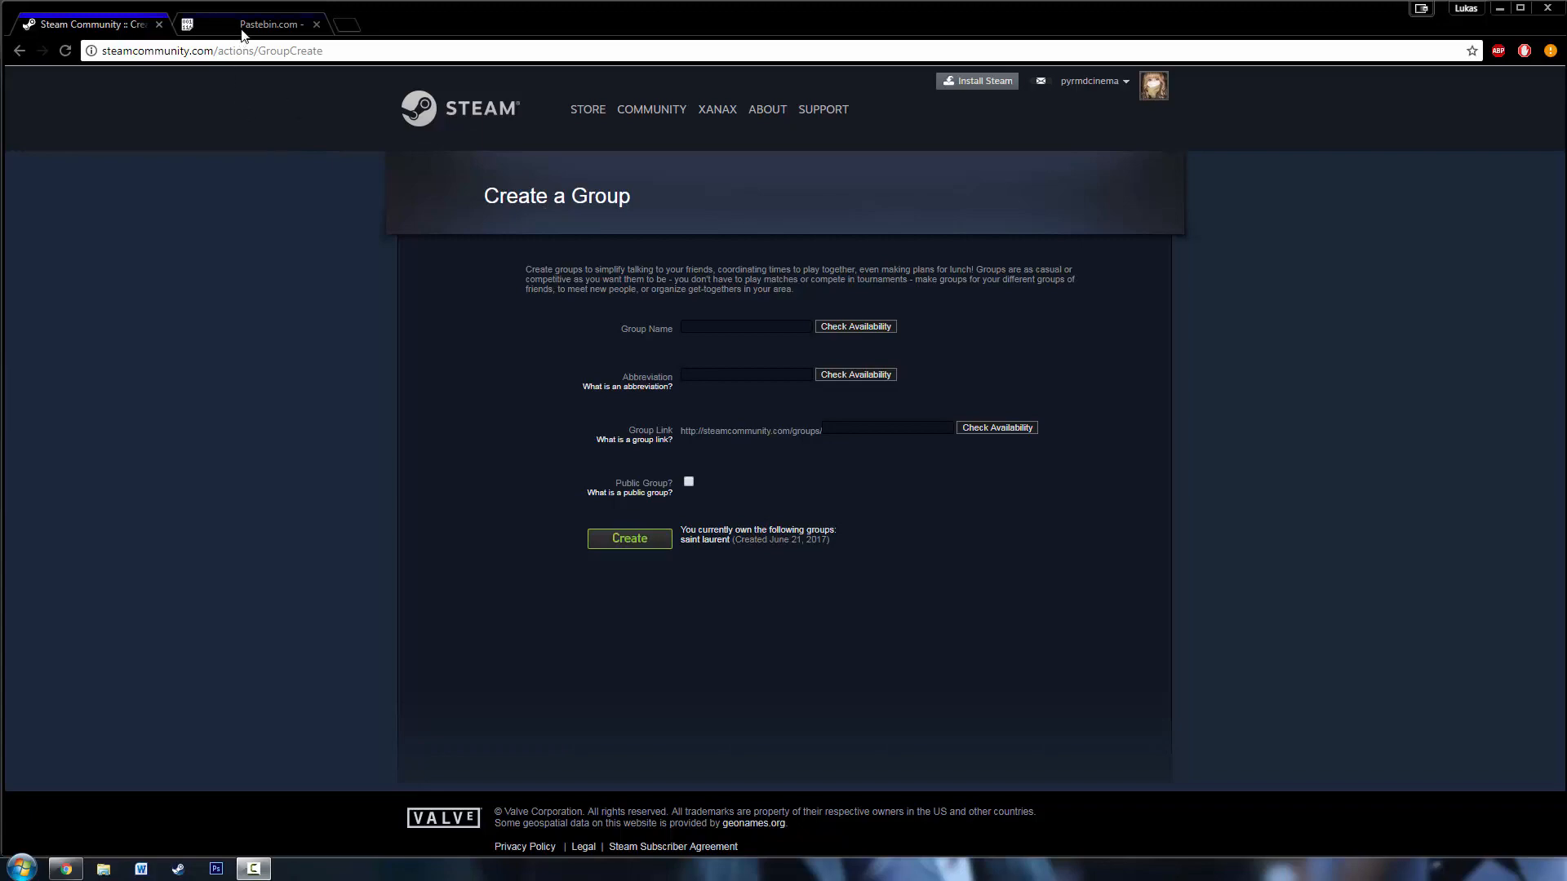
# - Bring the Pastebin paste page forward and open the paste area's context menu
pyautogui.click(250, 23)
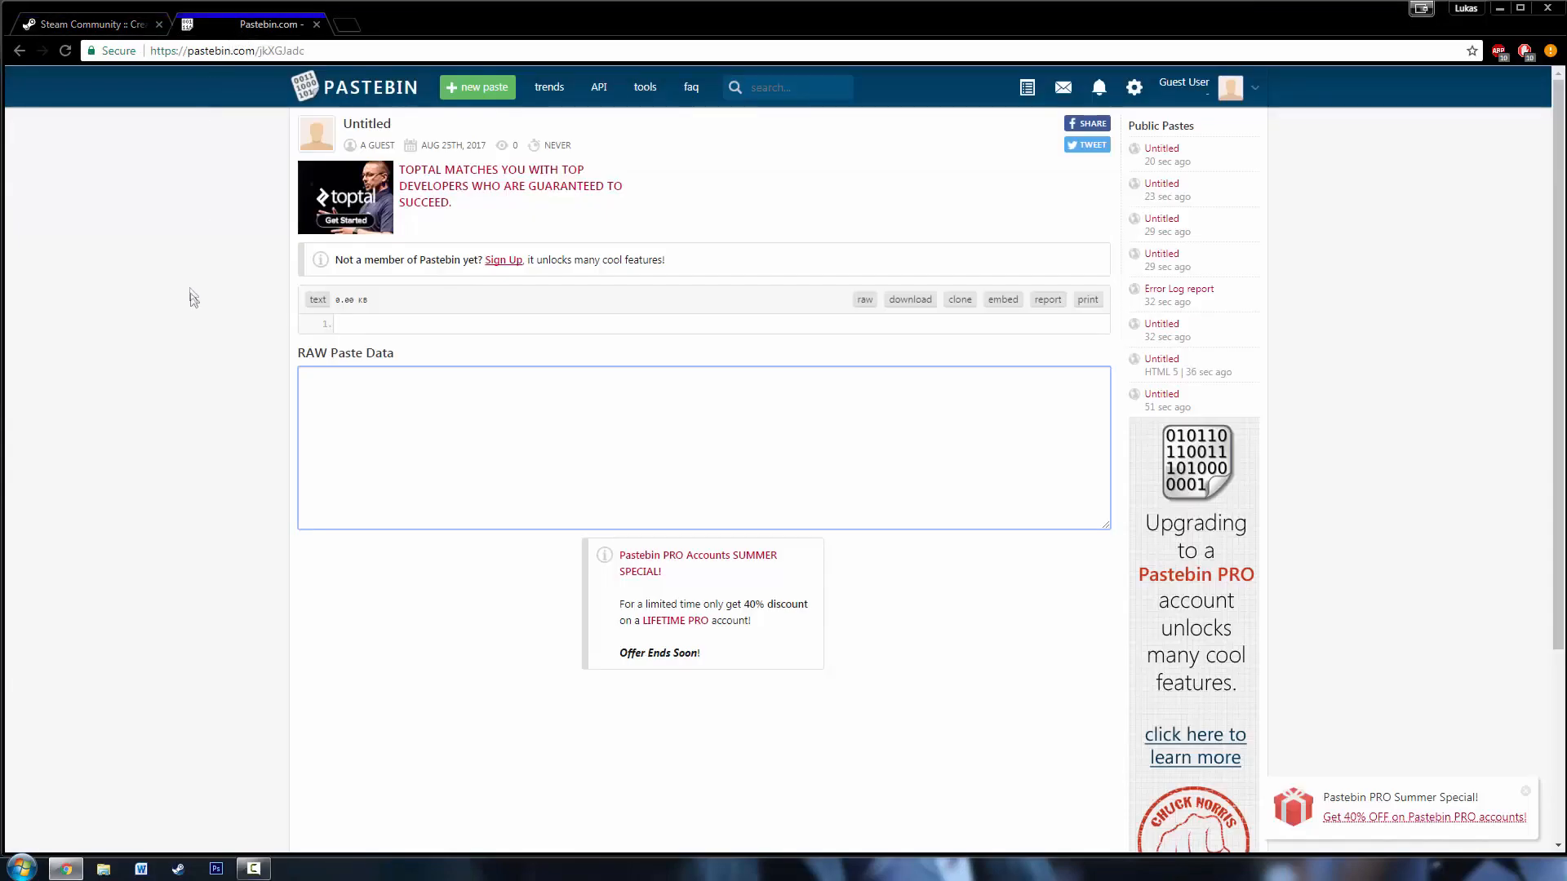
pyautogui.moveTo(369, 283)
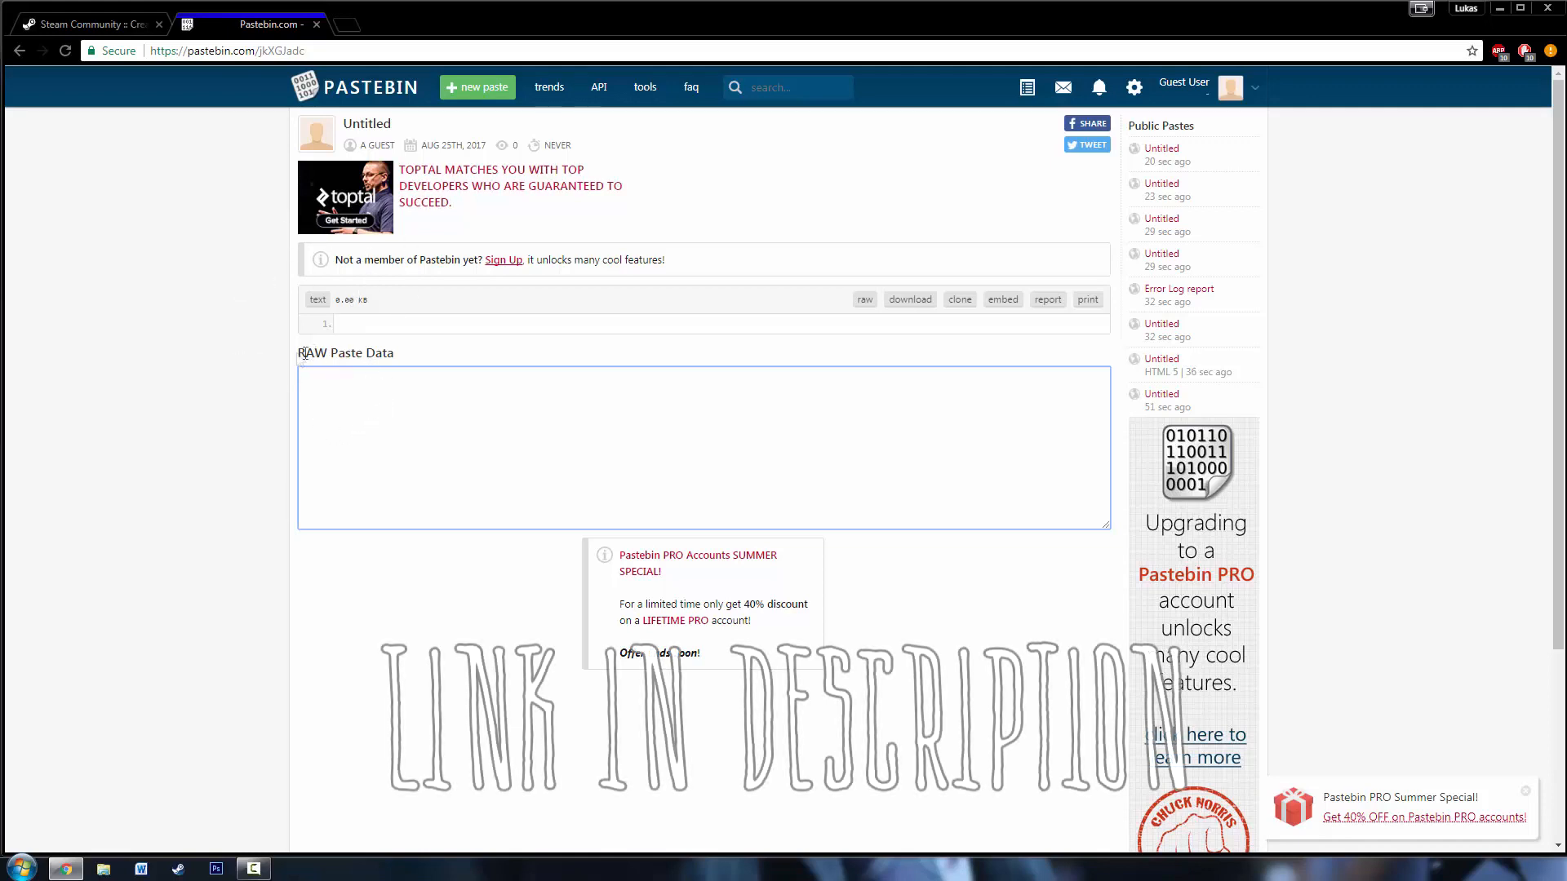
pyautogui.rightClick(450, 449)
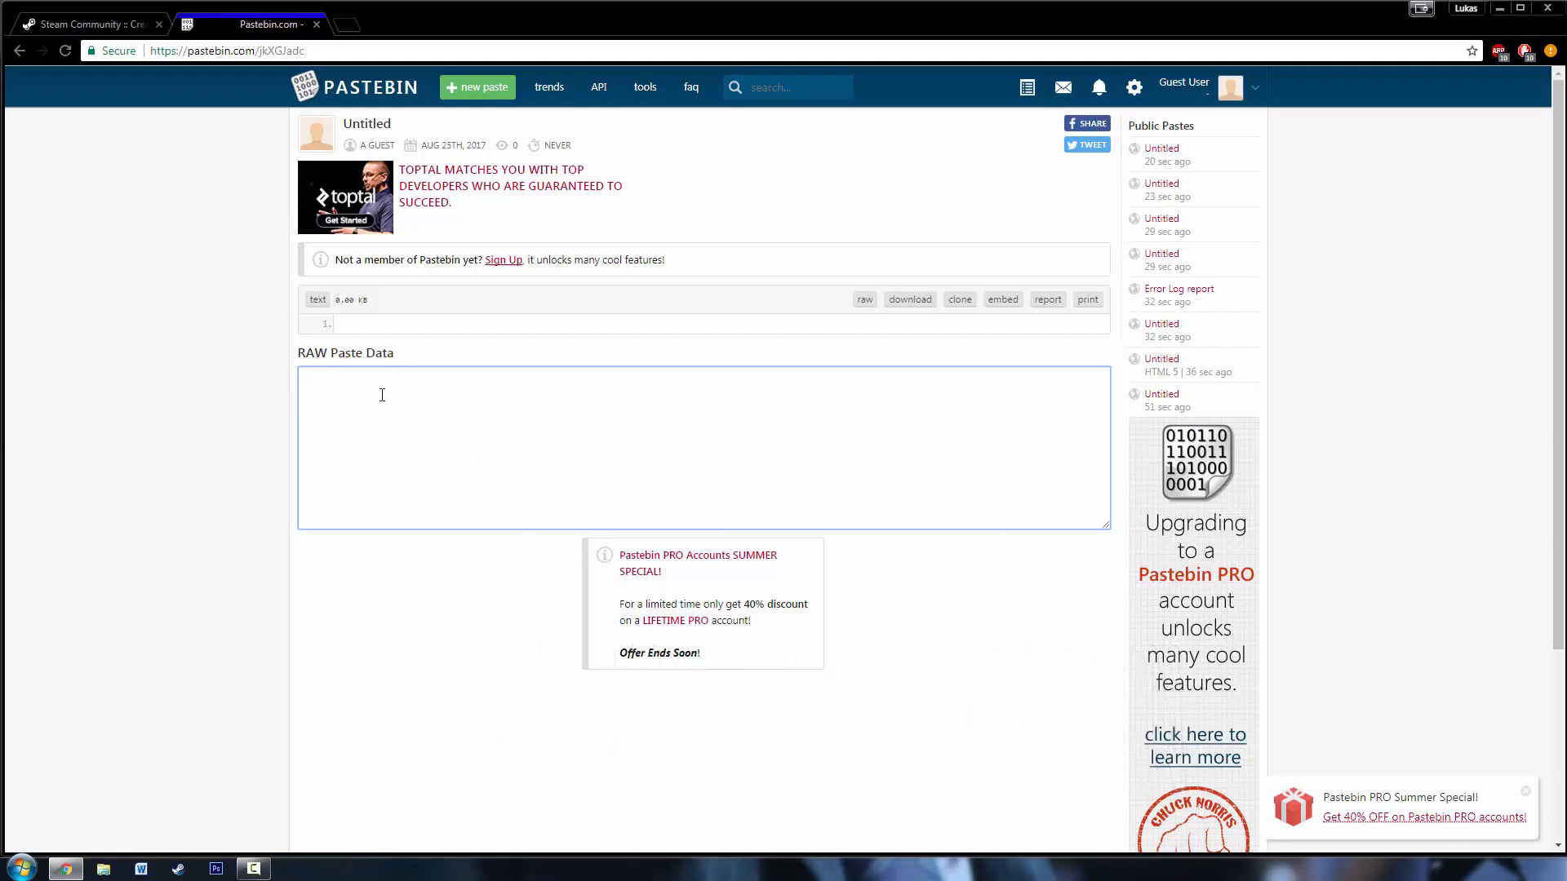
pyautogui.rightClick(382, 395)
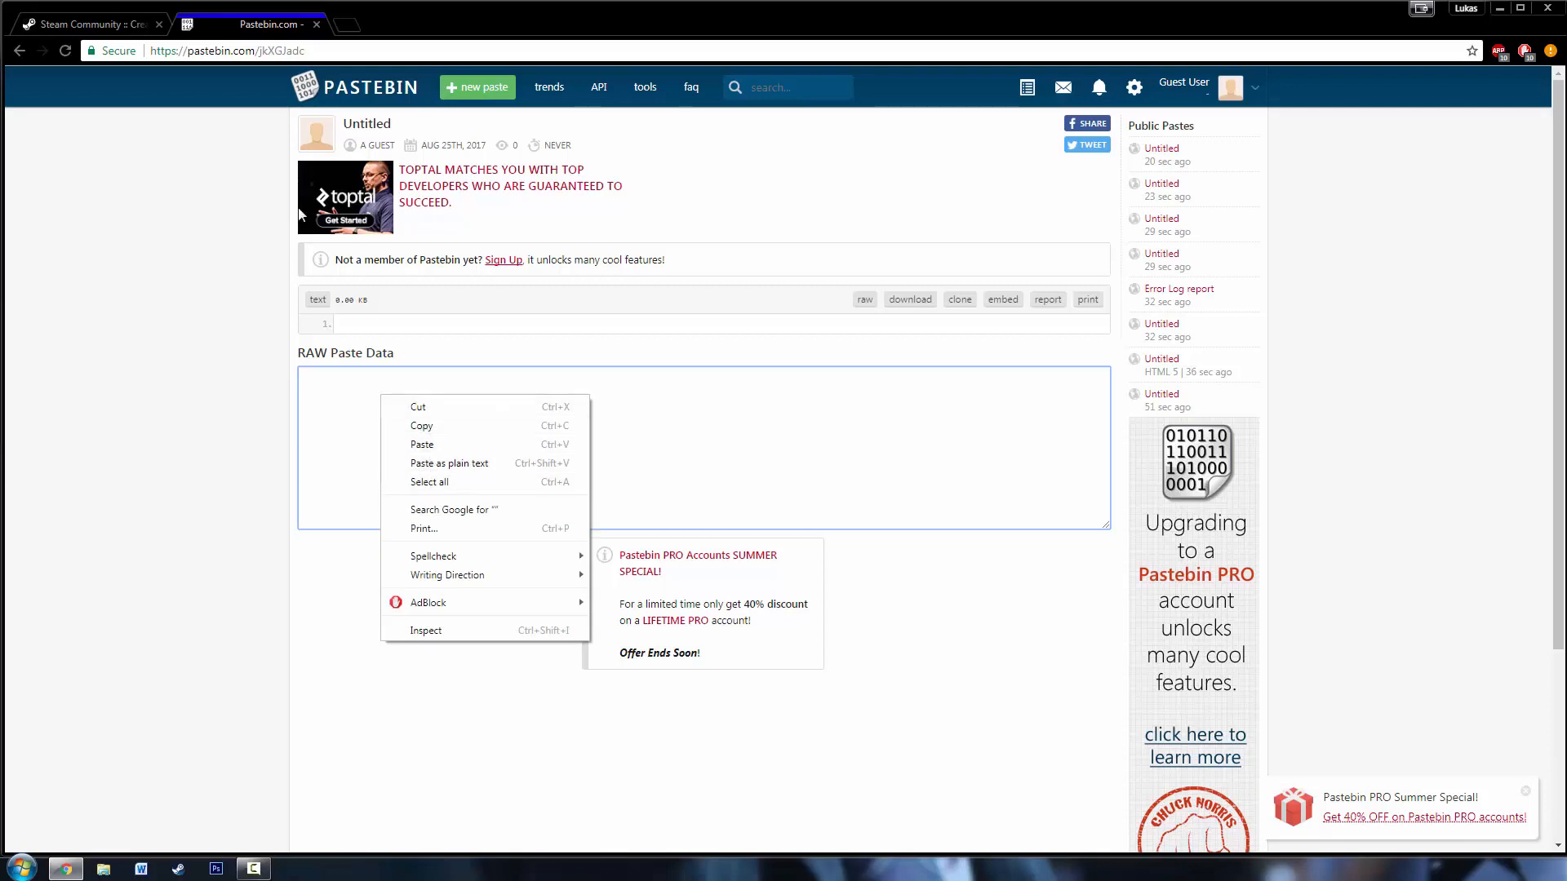
# - Enter 'sociopath' as the group name and verify it is available
pyautogui.click(90, 24)
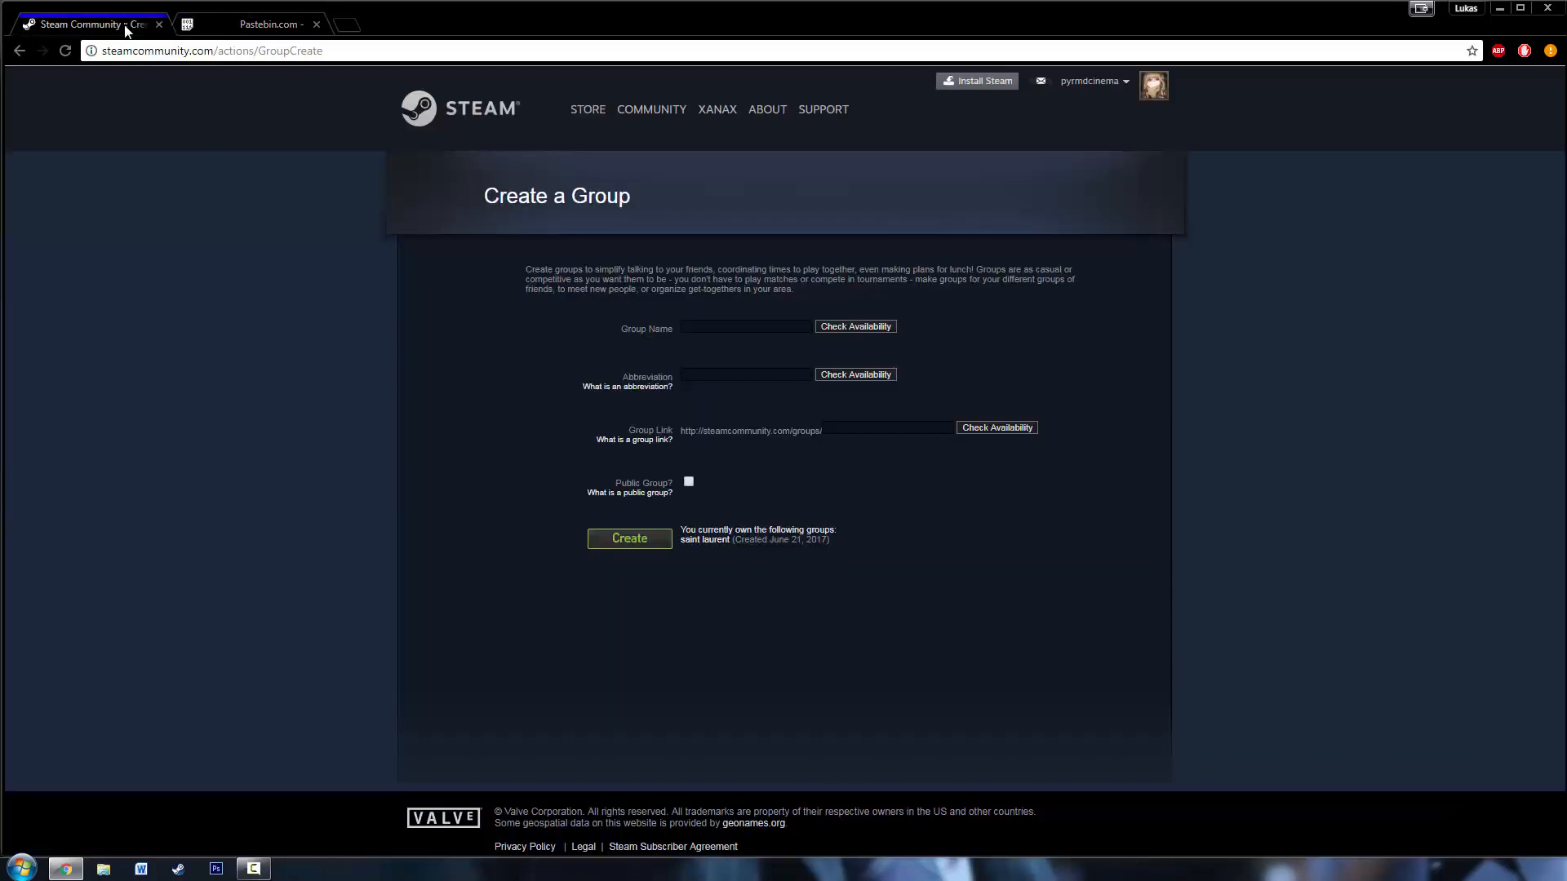
pyautogui.moveTo(549, 260)
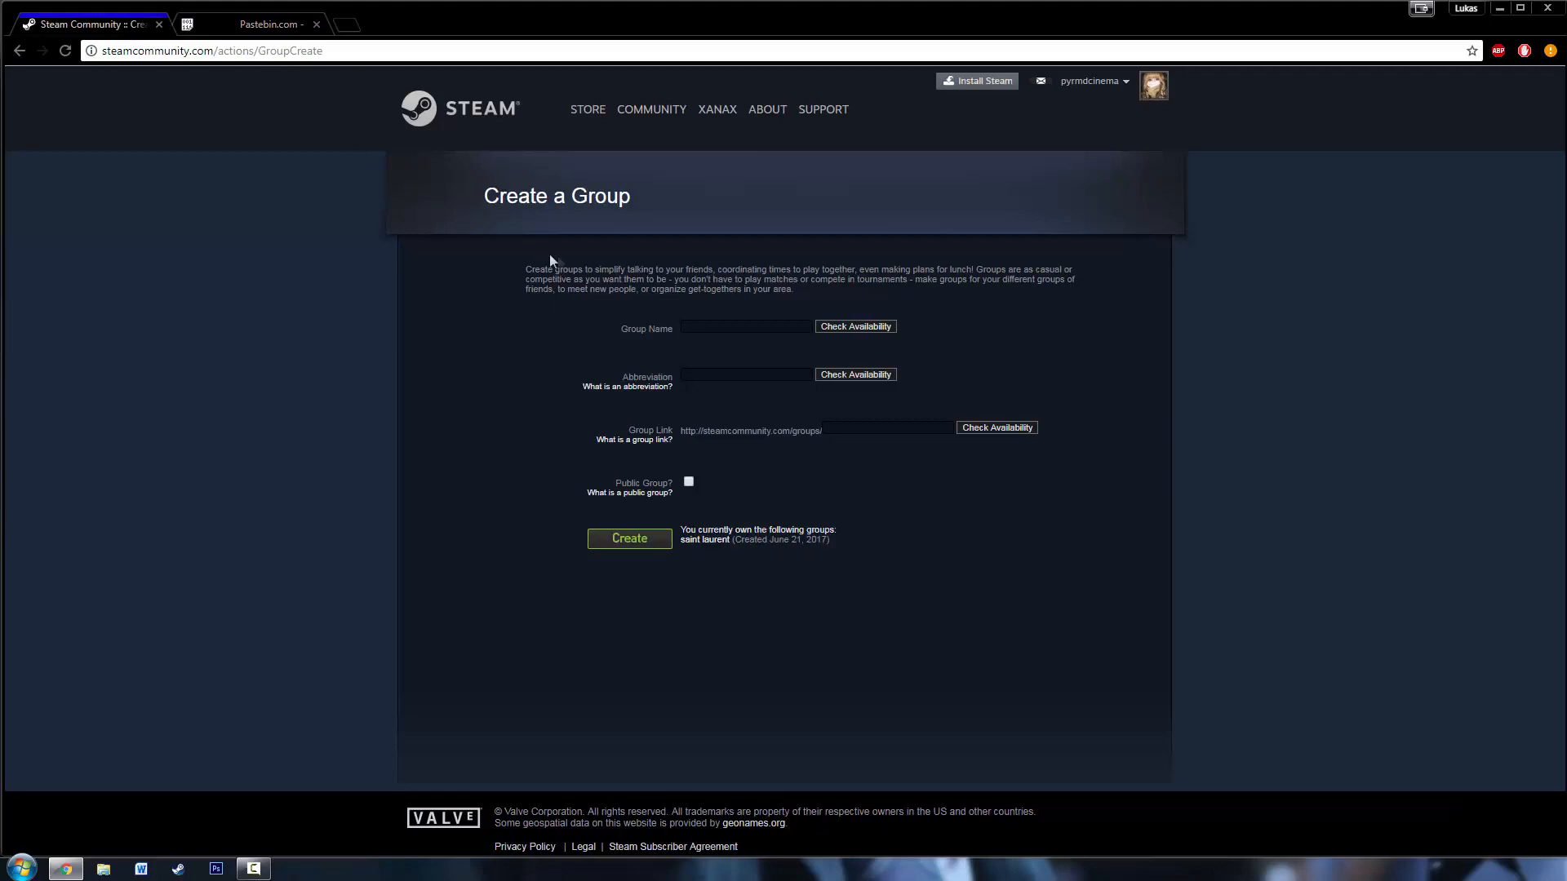
pyautogui.moveTo(600, 272)
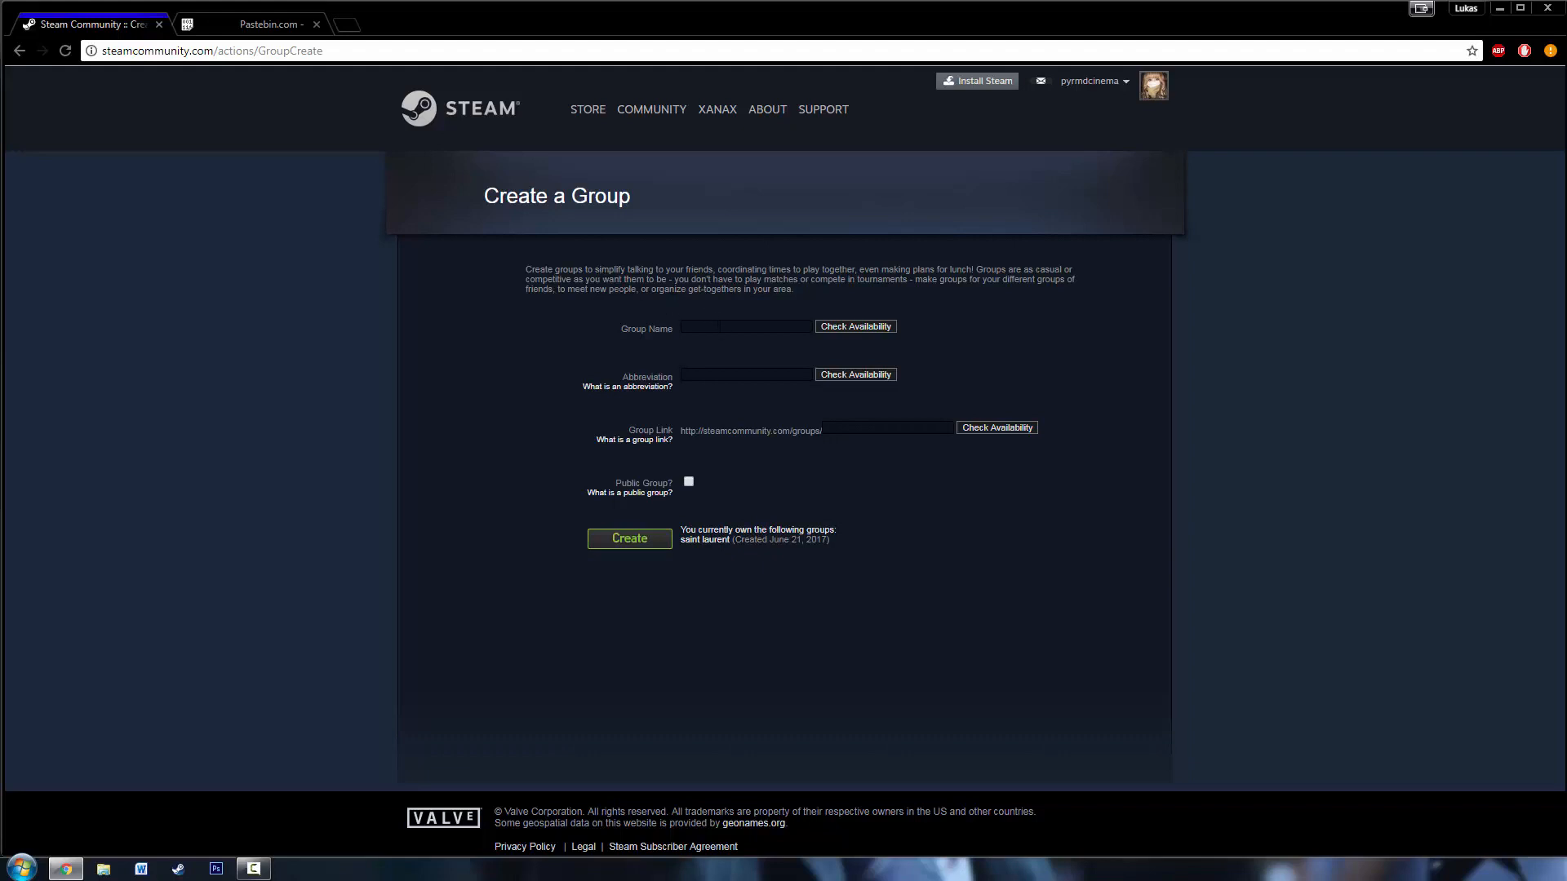
pyautogui.click(744, 326)
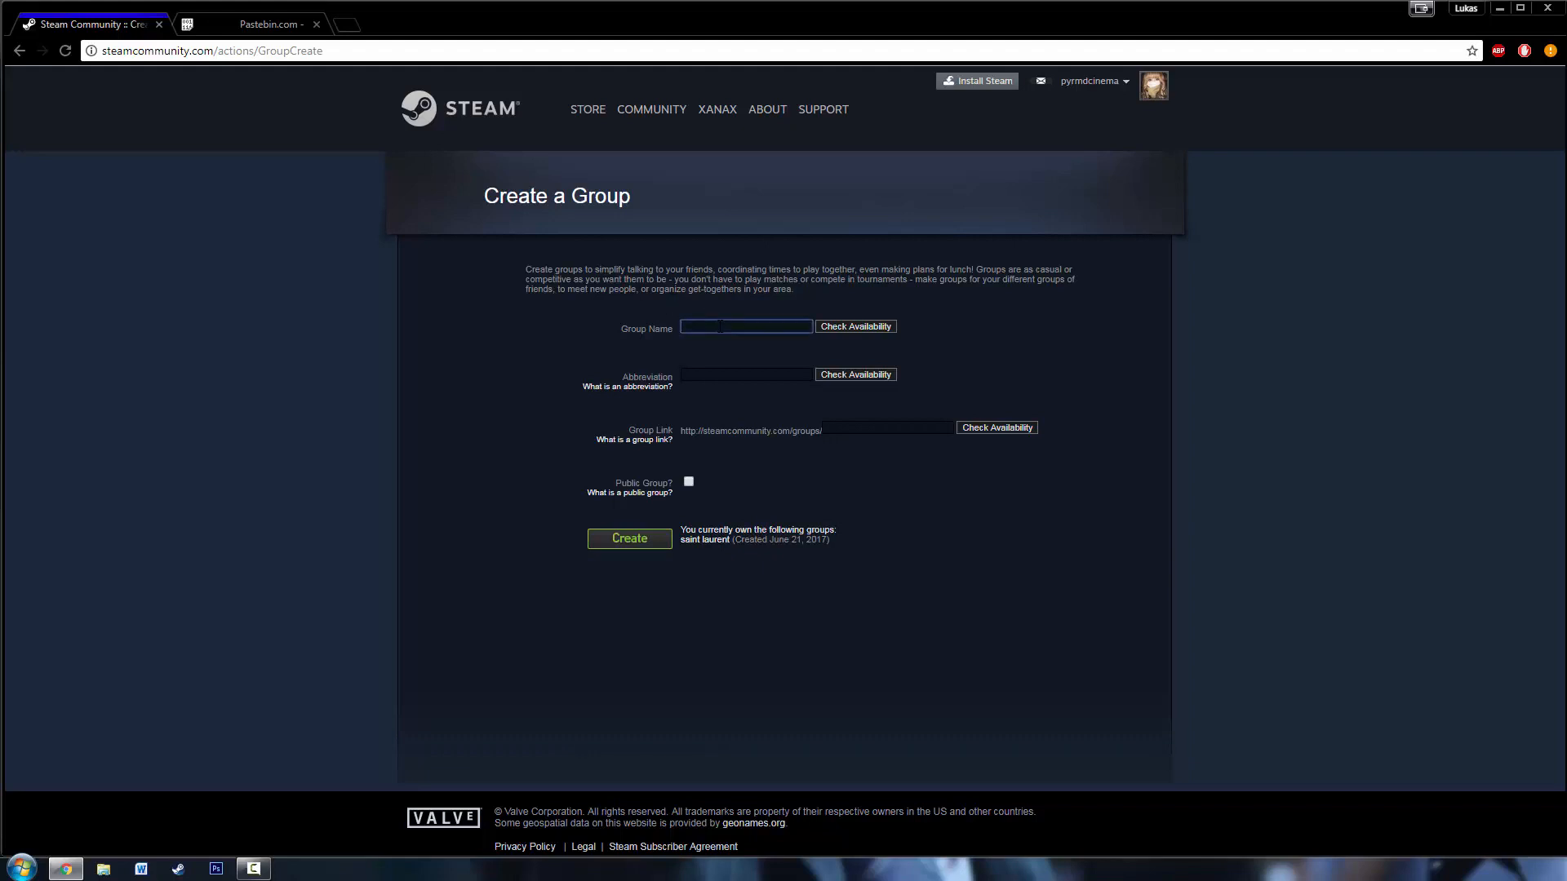
pyautogui.write('sociopath')
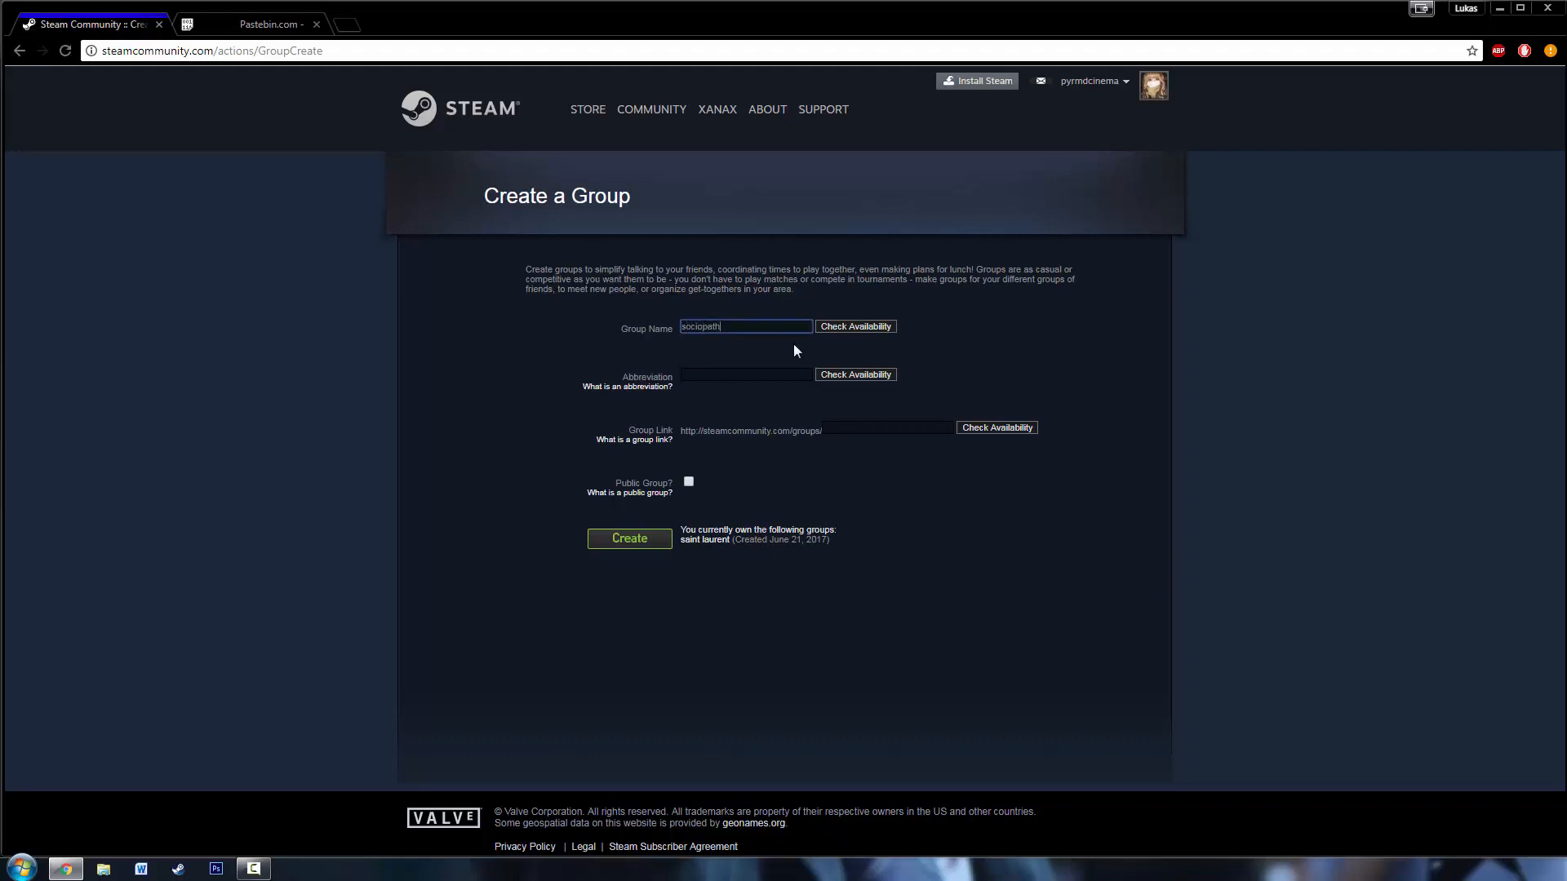
pyautogui.click(854, 326)
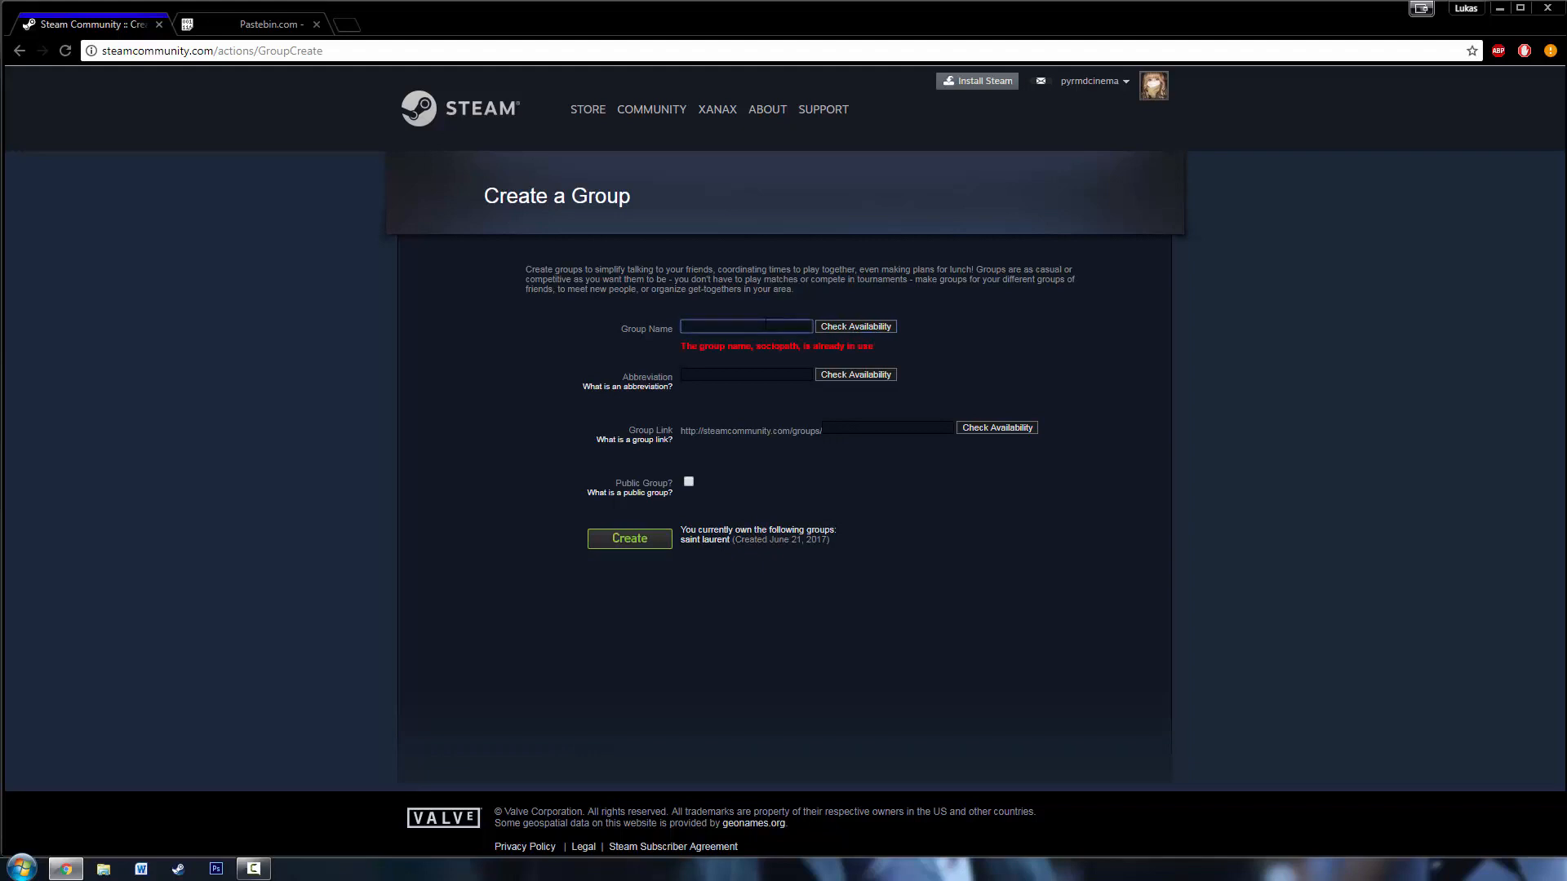
pyautogui.write('sociopath')
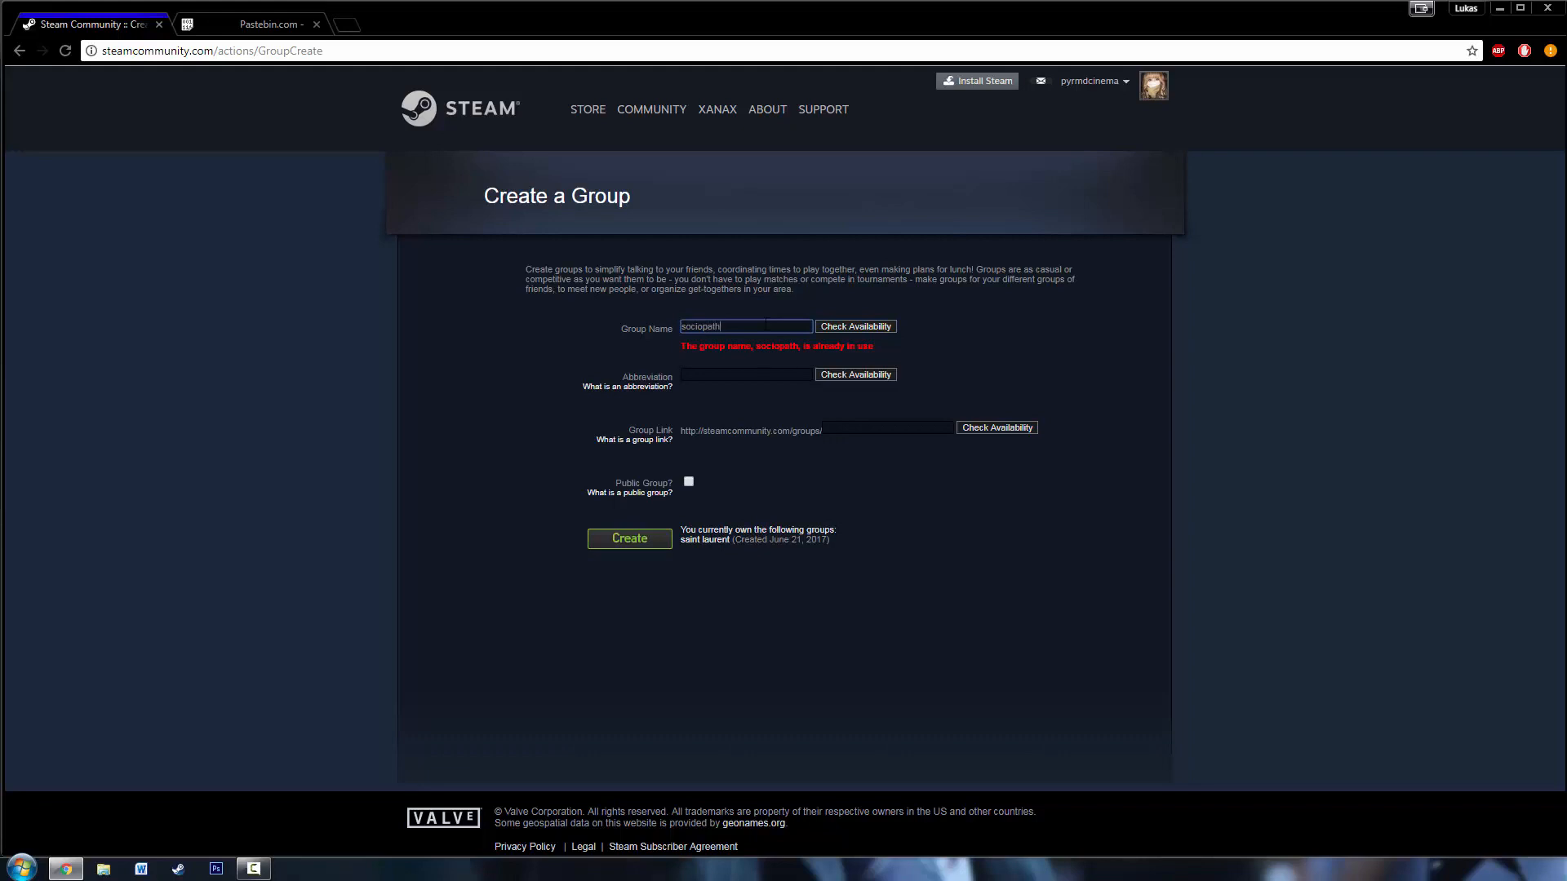
pyautogui.rightClick(744, 327)
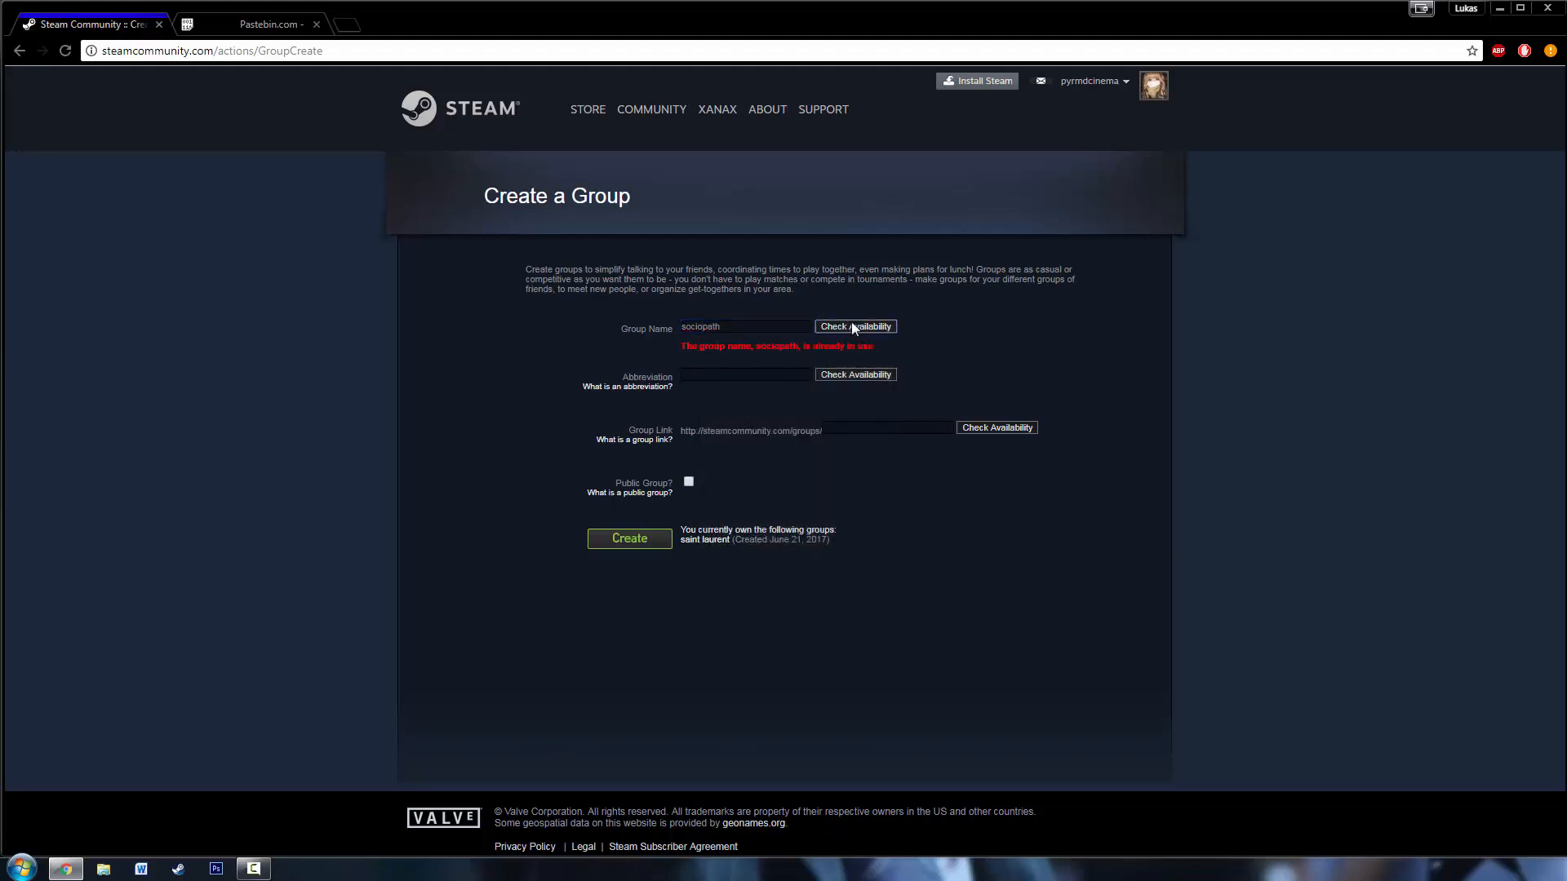
pyautogui.click(854, 326)
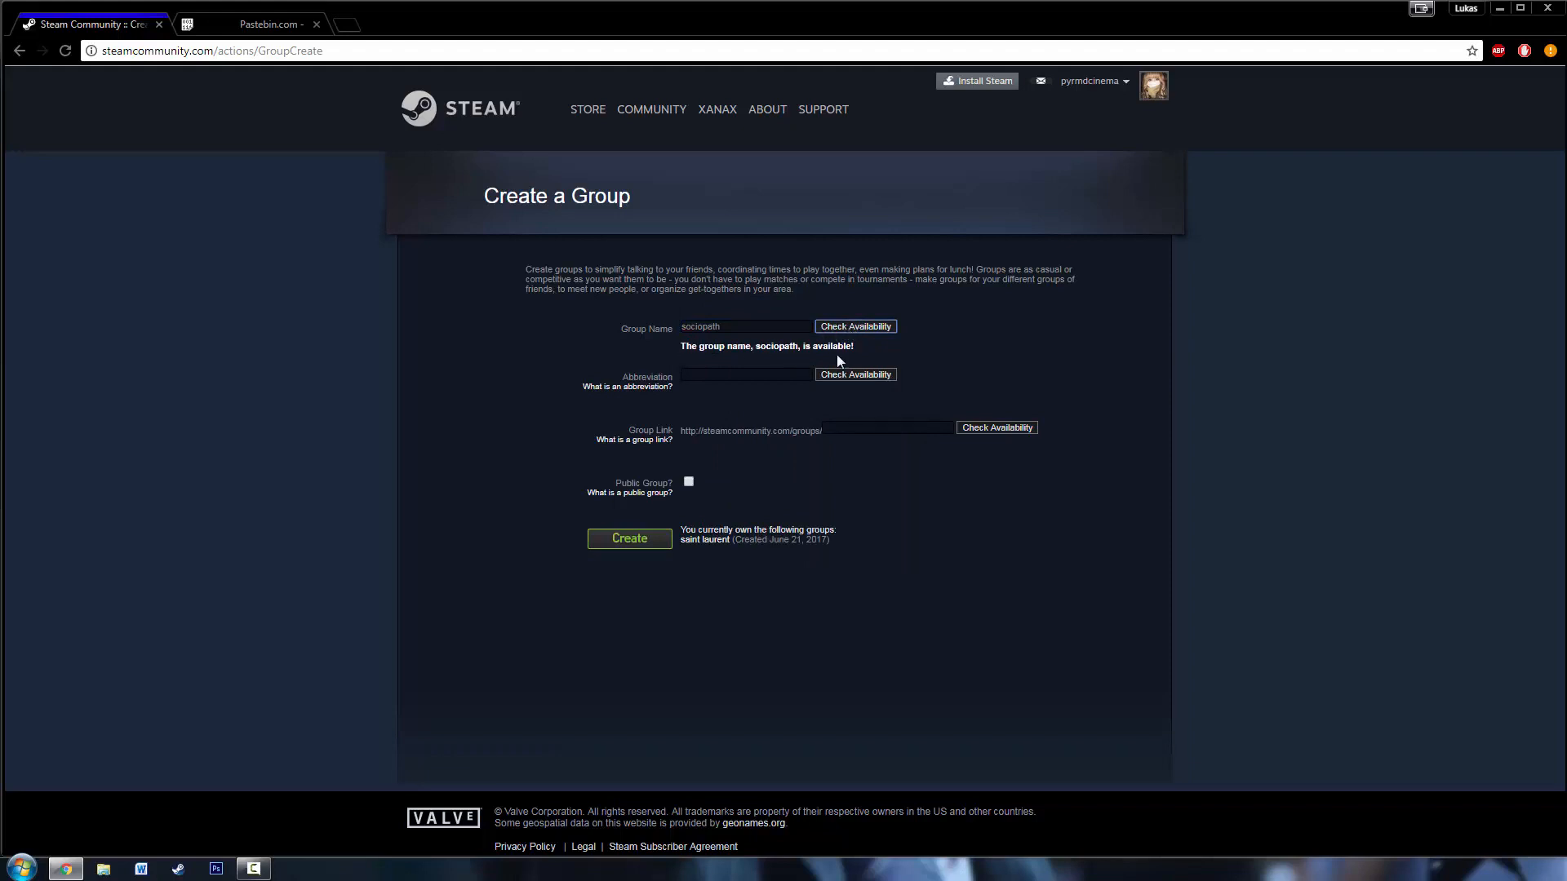
pyautogui.moveTo(651, 323)
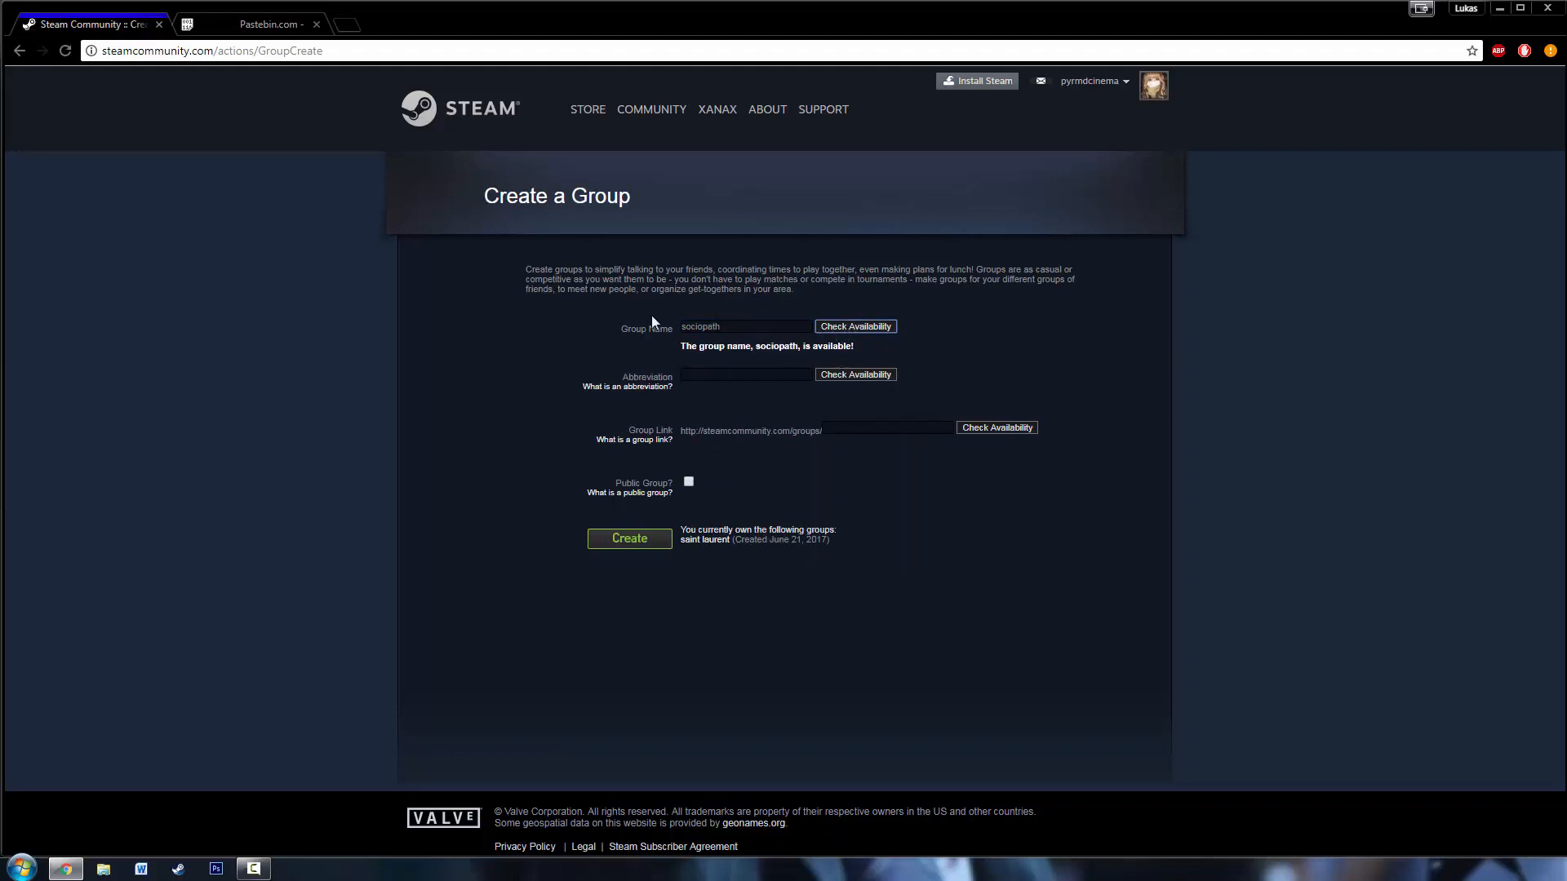
pyautogui.moveTo(678, 310)
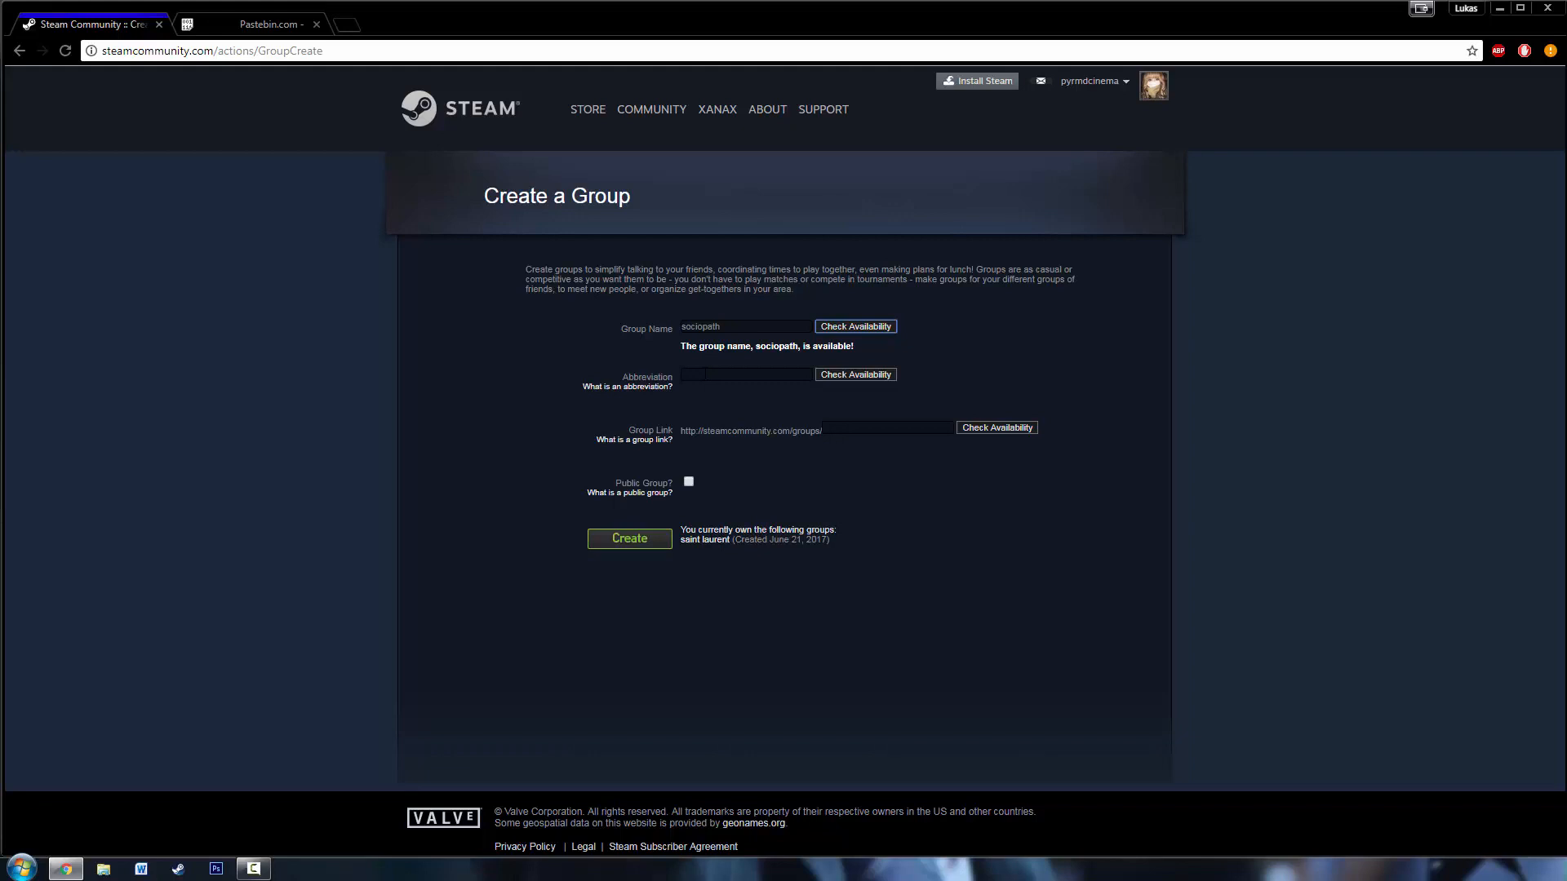
# - Try 'sociopath' as the abbreviation, then start typing 'sociopath' in the group link
pyautogui.write('sociopath')
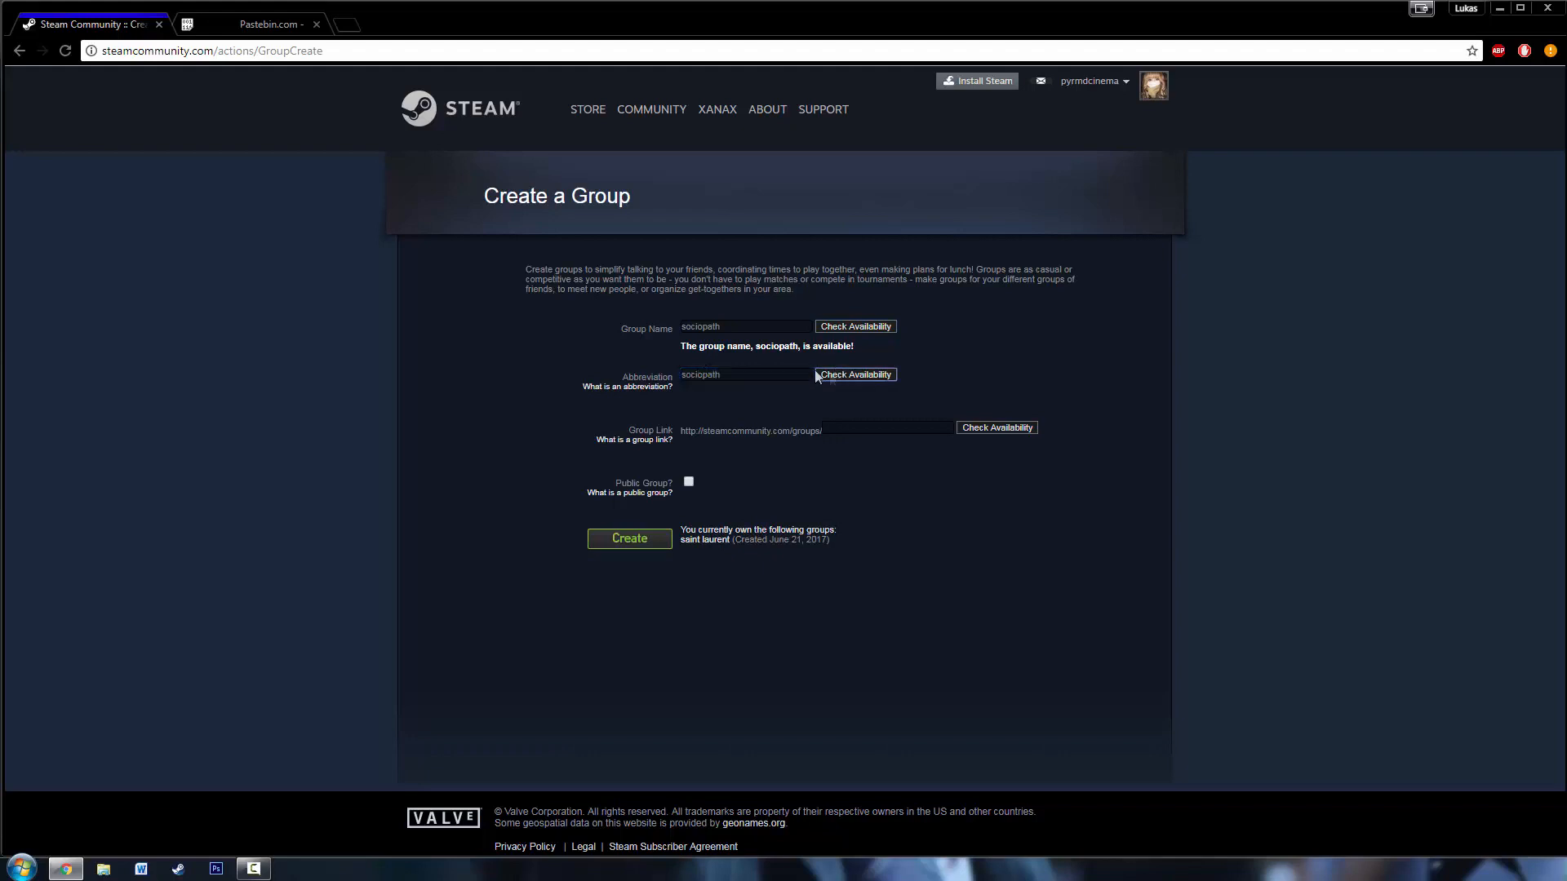
pyautogui.click(853, 374)
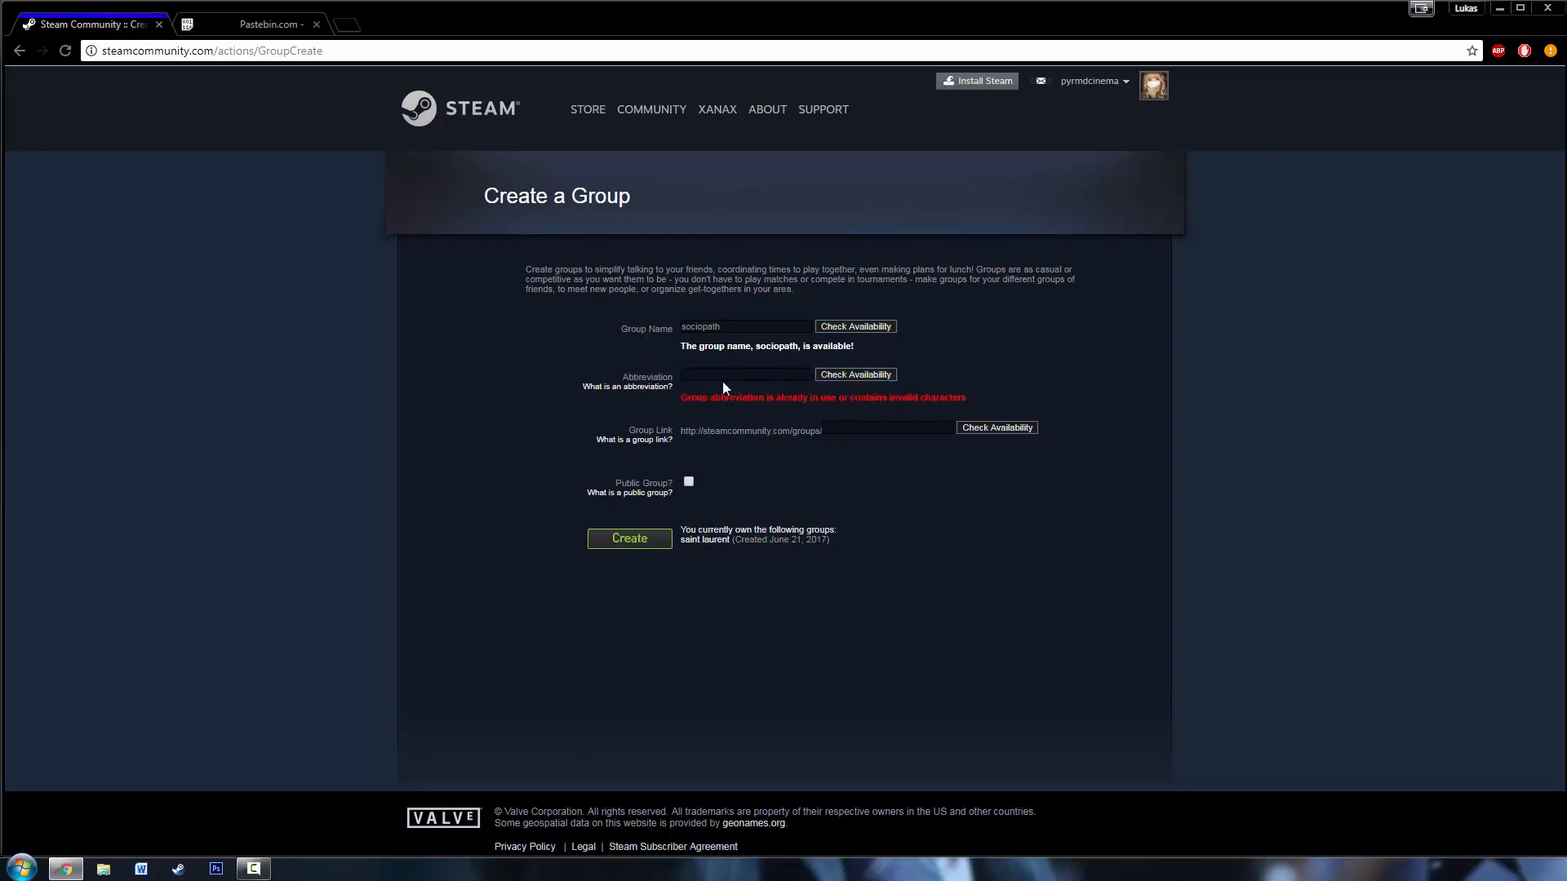
pyautogui.write('sociopath')
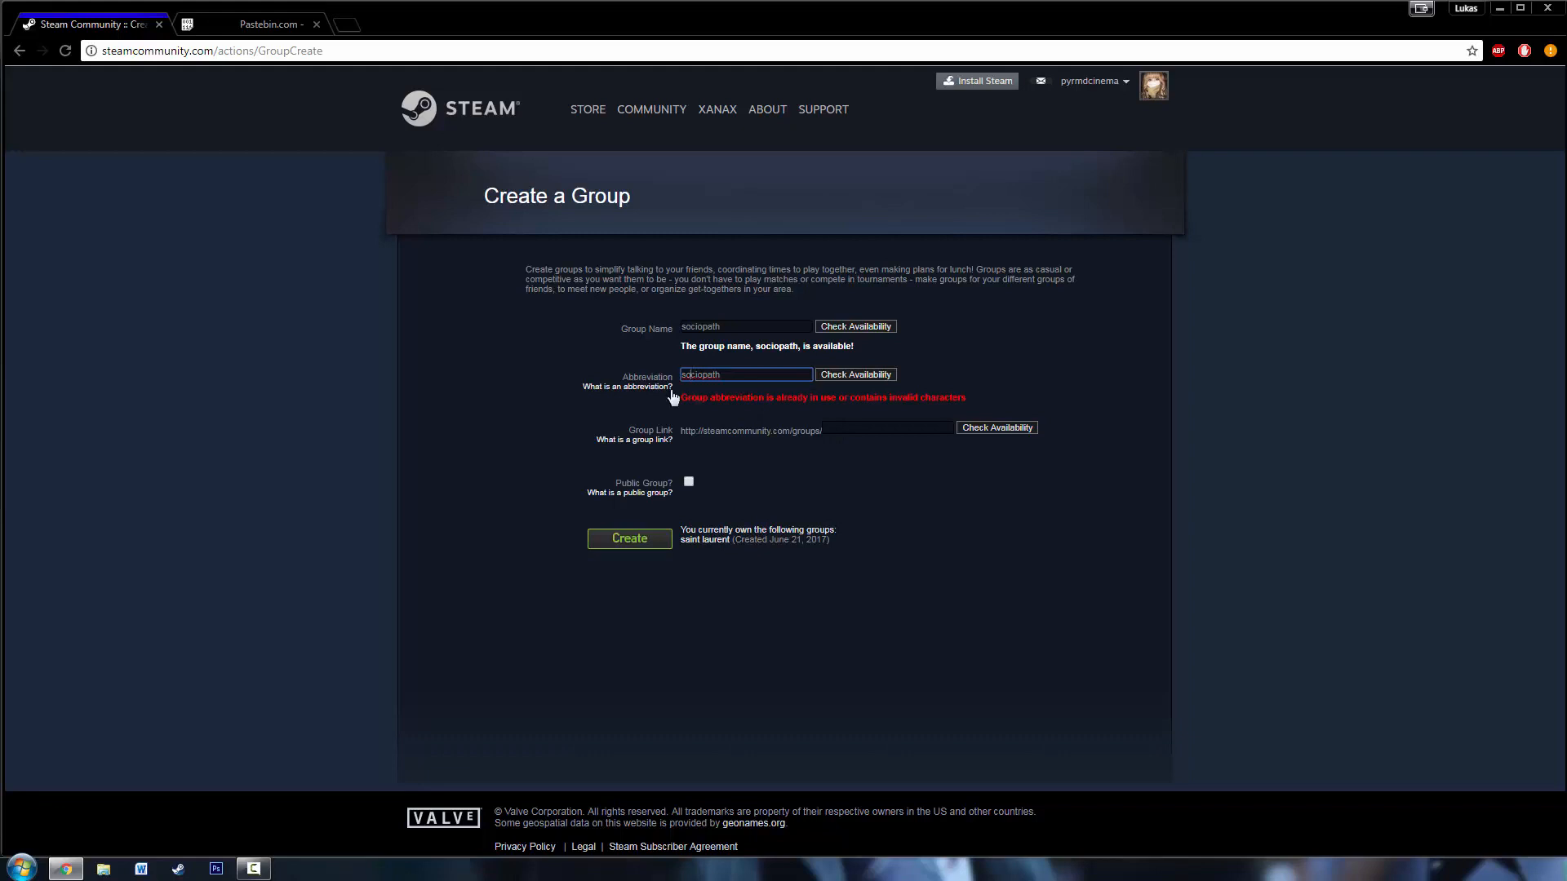
pyautogui.moveTo(648, 423)
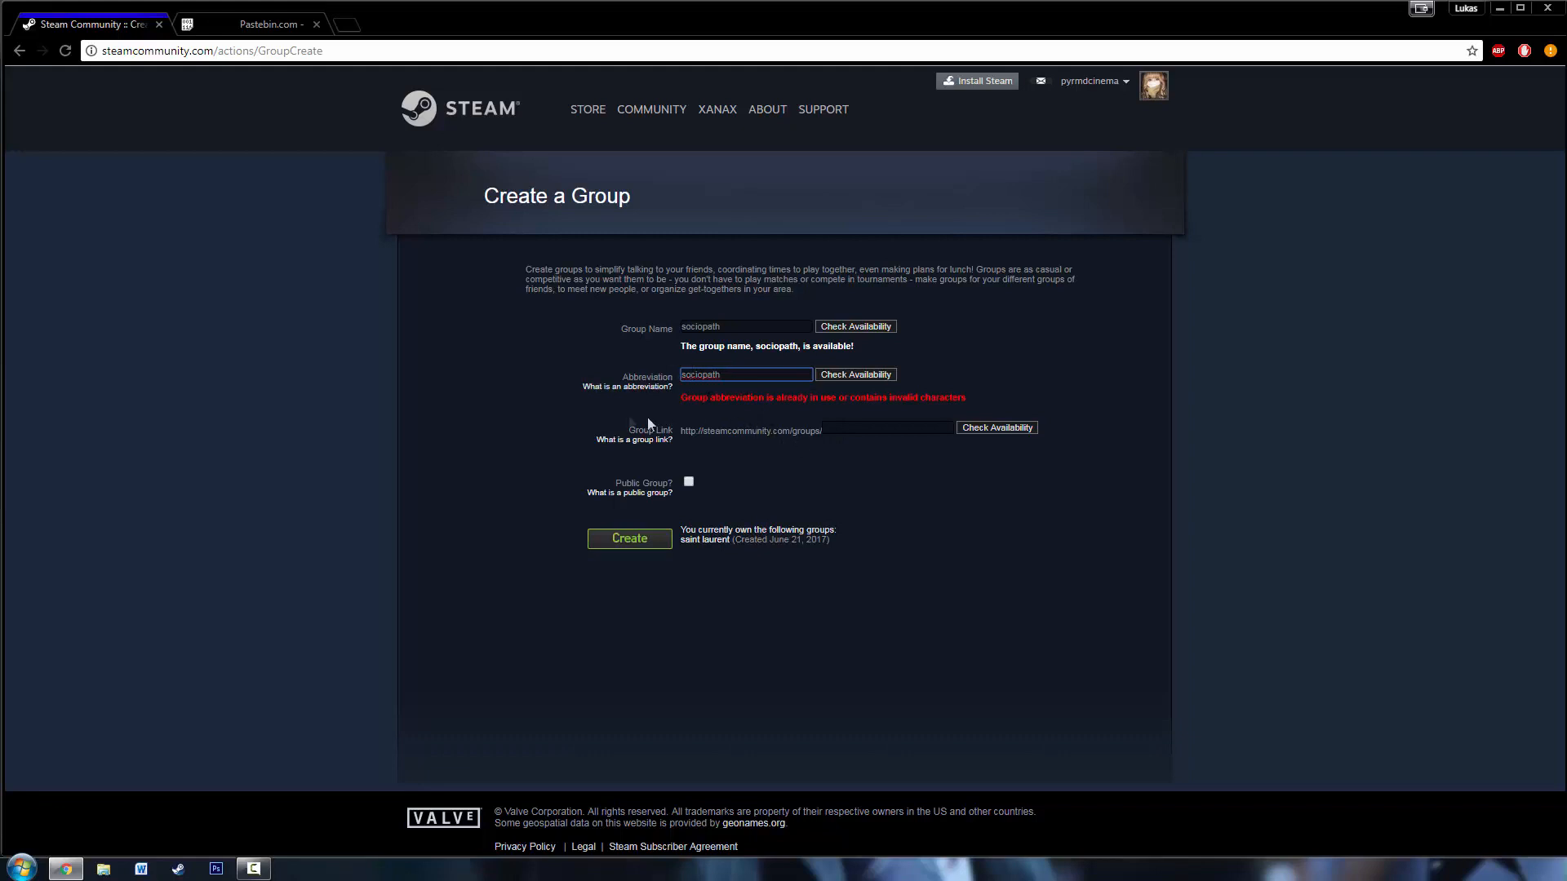
pyautogui.click(886, 431)
pyautogui.write('sociopath')
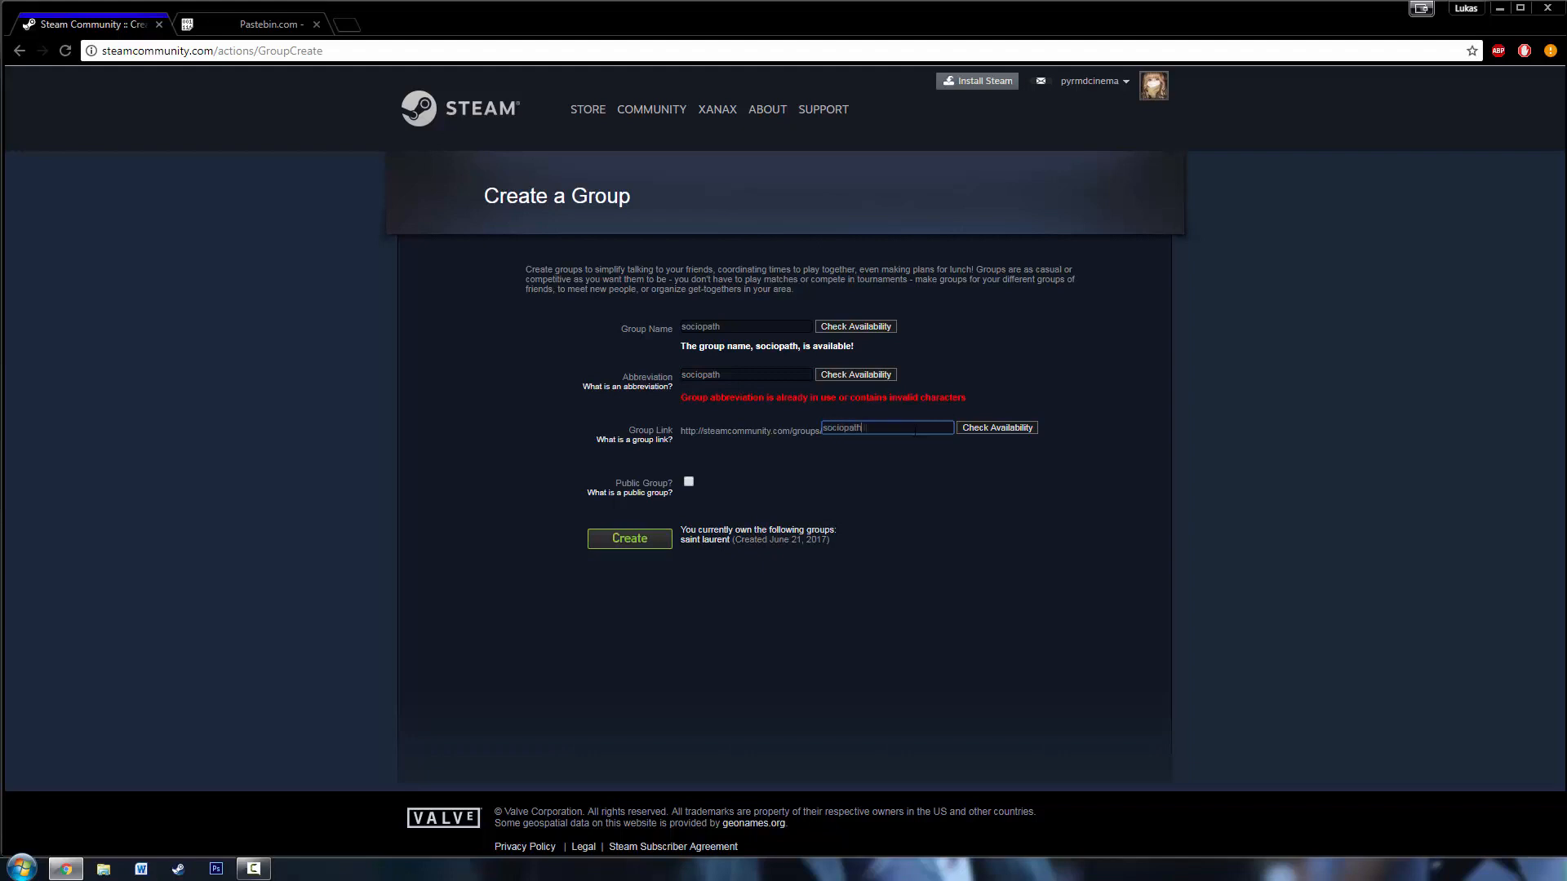
# - Extend the link to sociopath102834, verify availability, and confirm creating the group
pyautogui.write('102834')
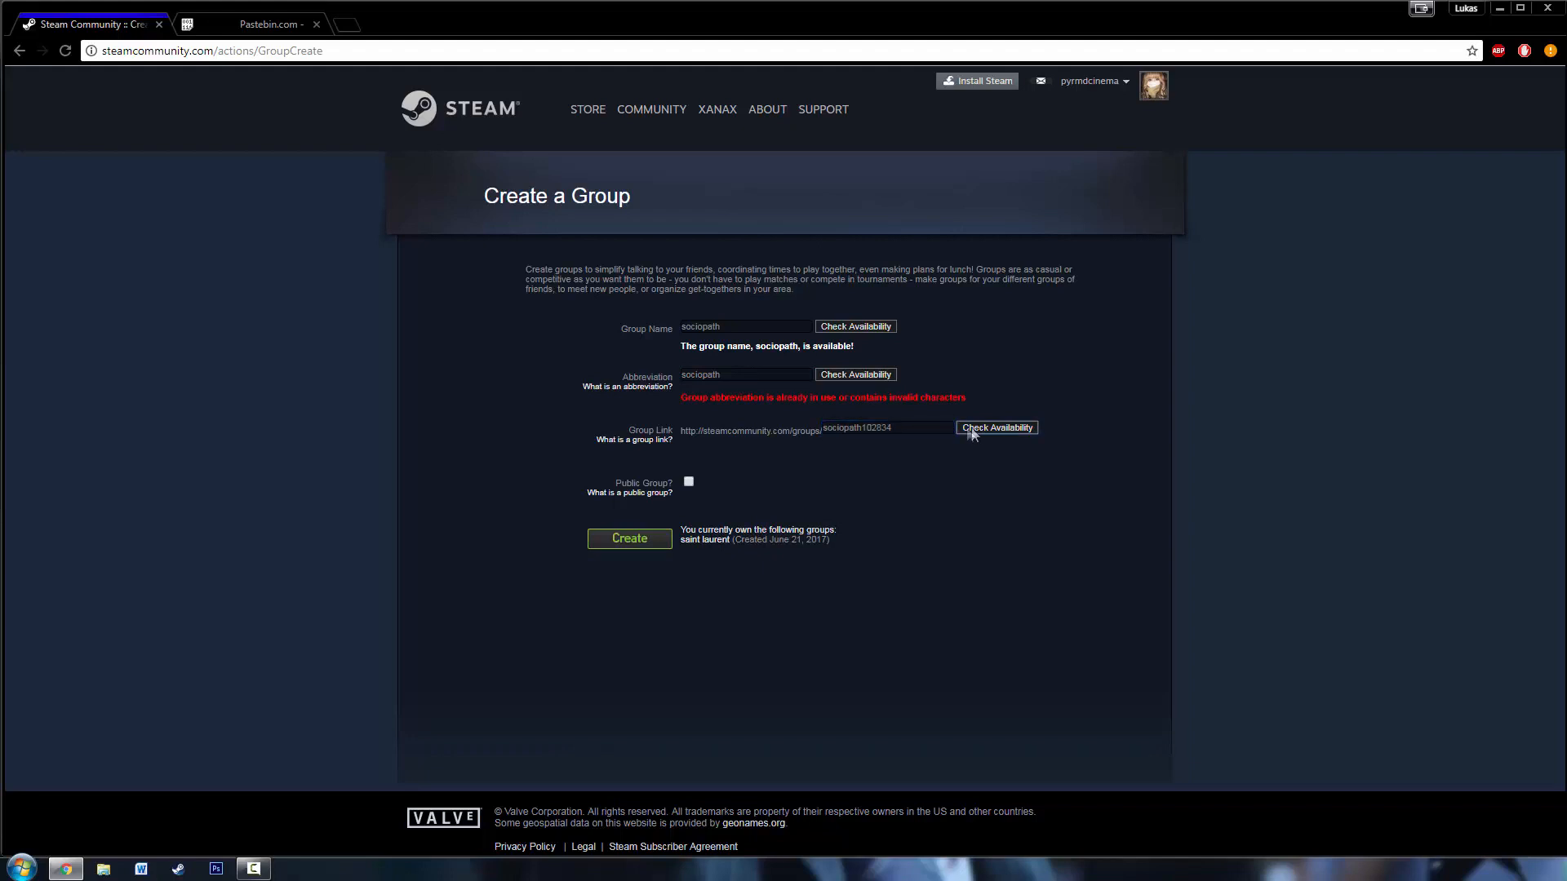
pyautogui.click(996, 428)
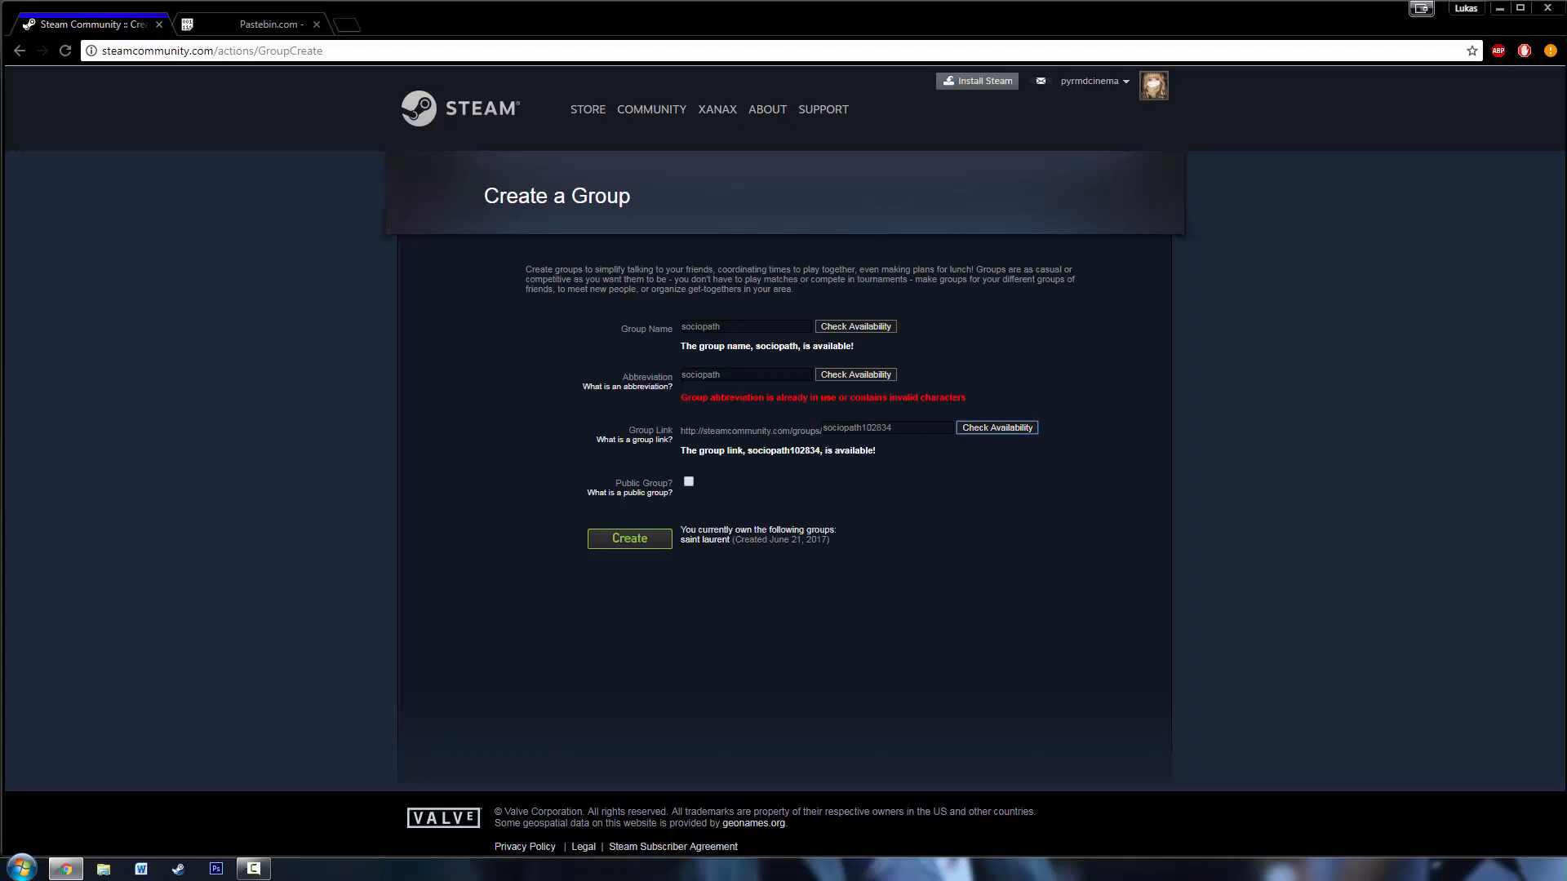
pyautogui.moveTo(743, 494)
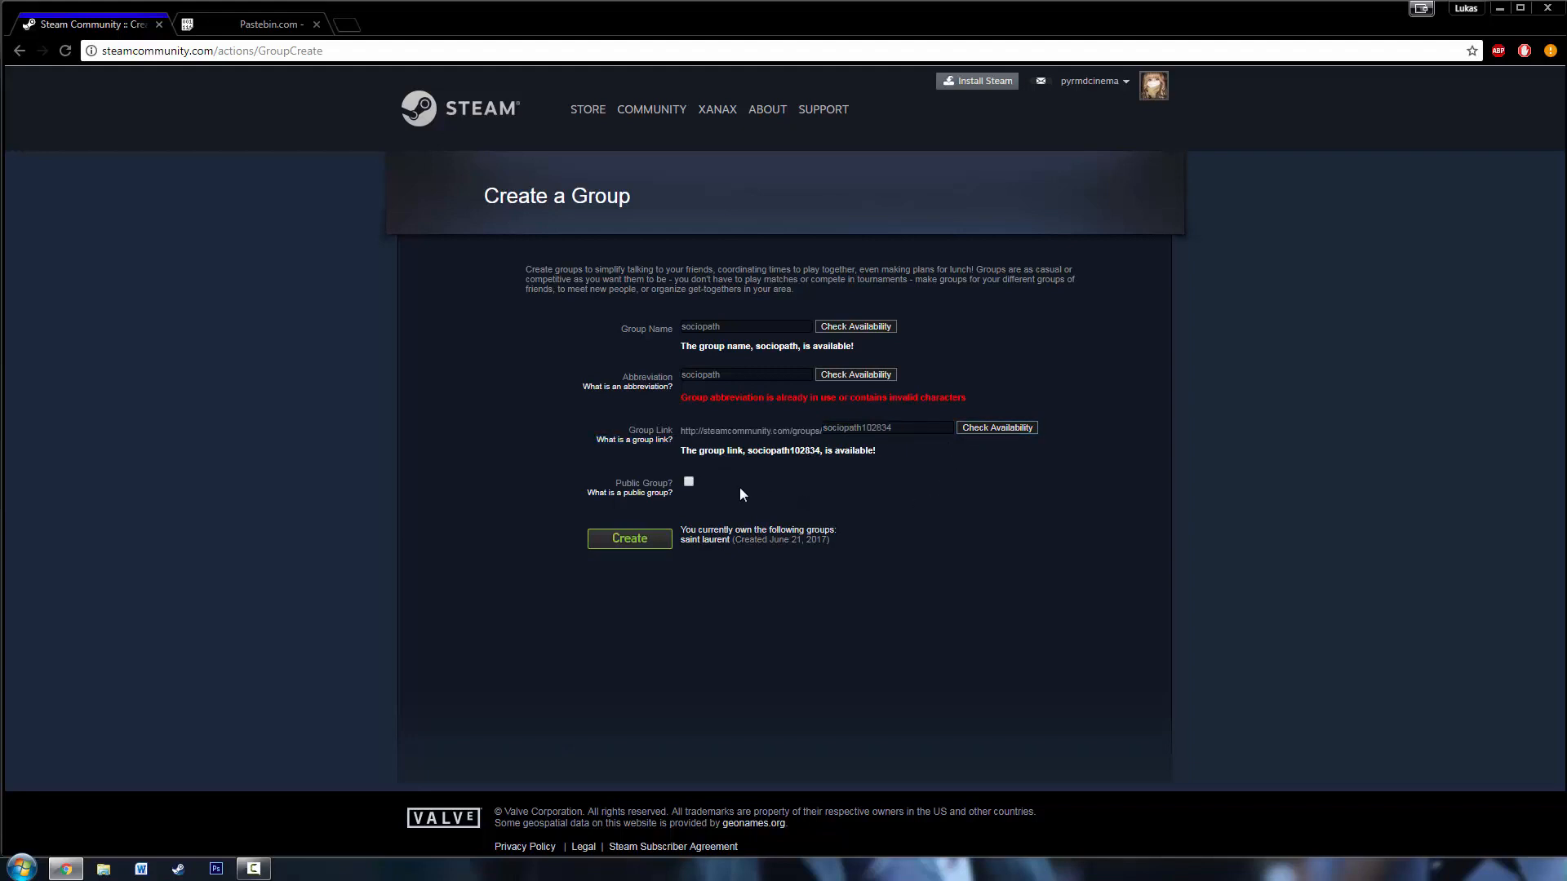
pyautogui.moveTo(694, 498)
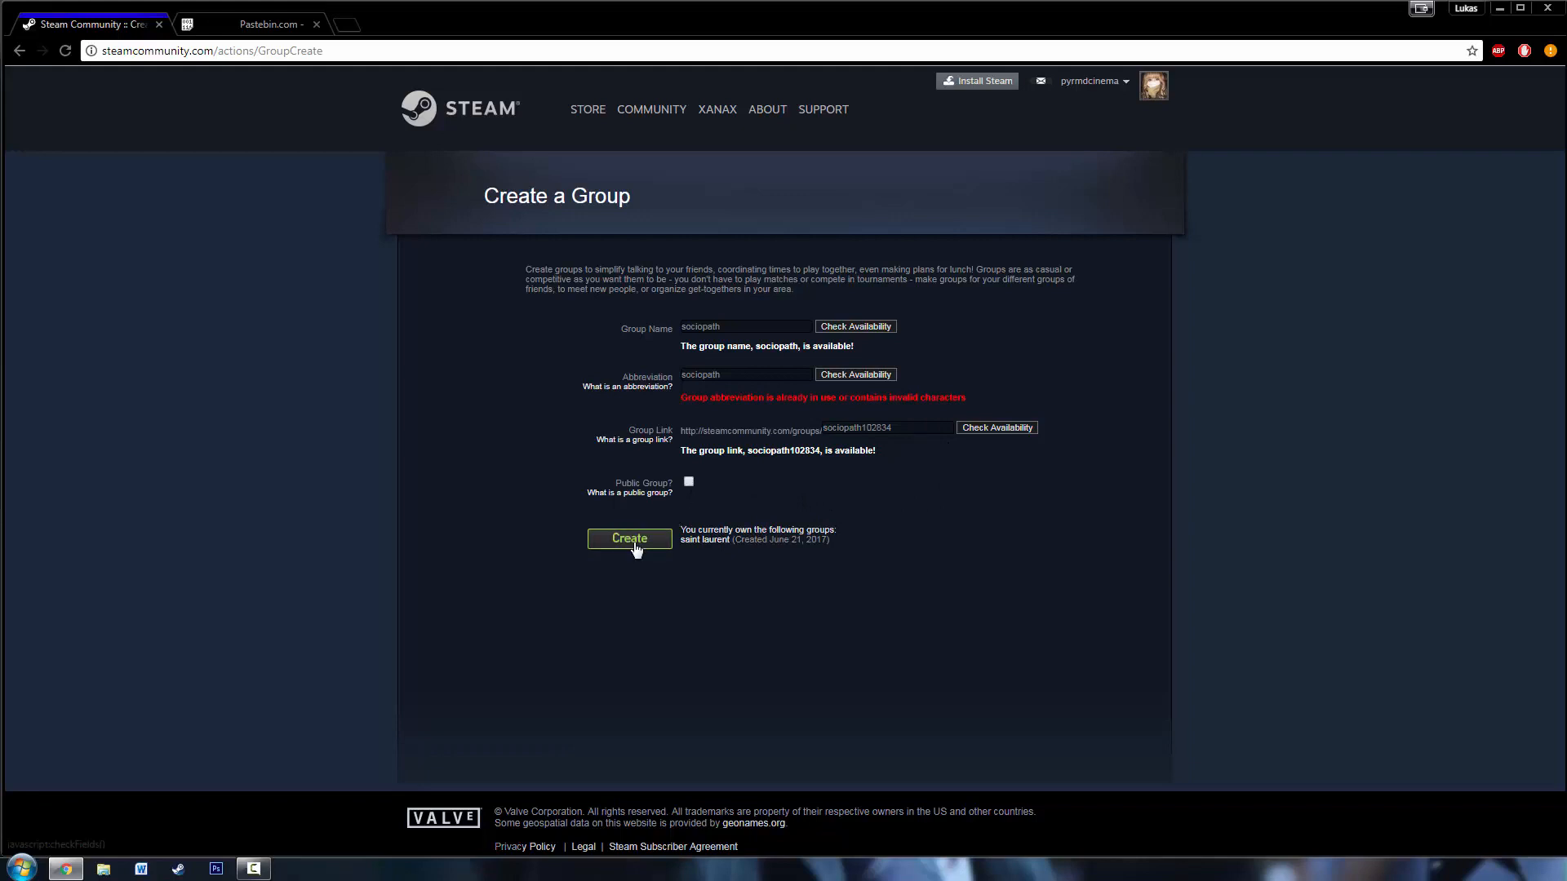
pyautogui.click(629, 539)
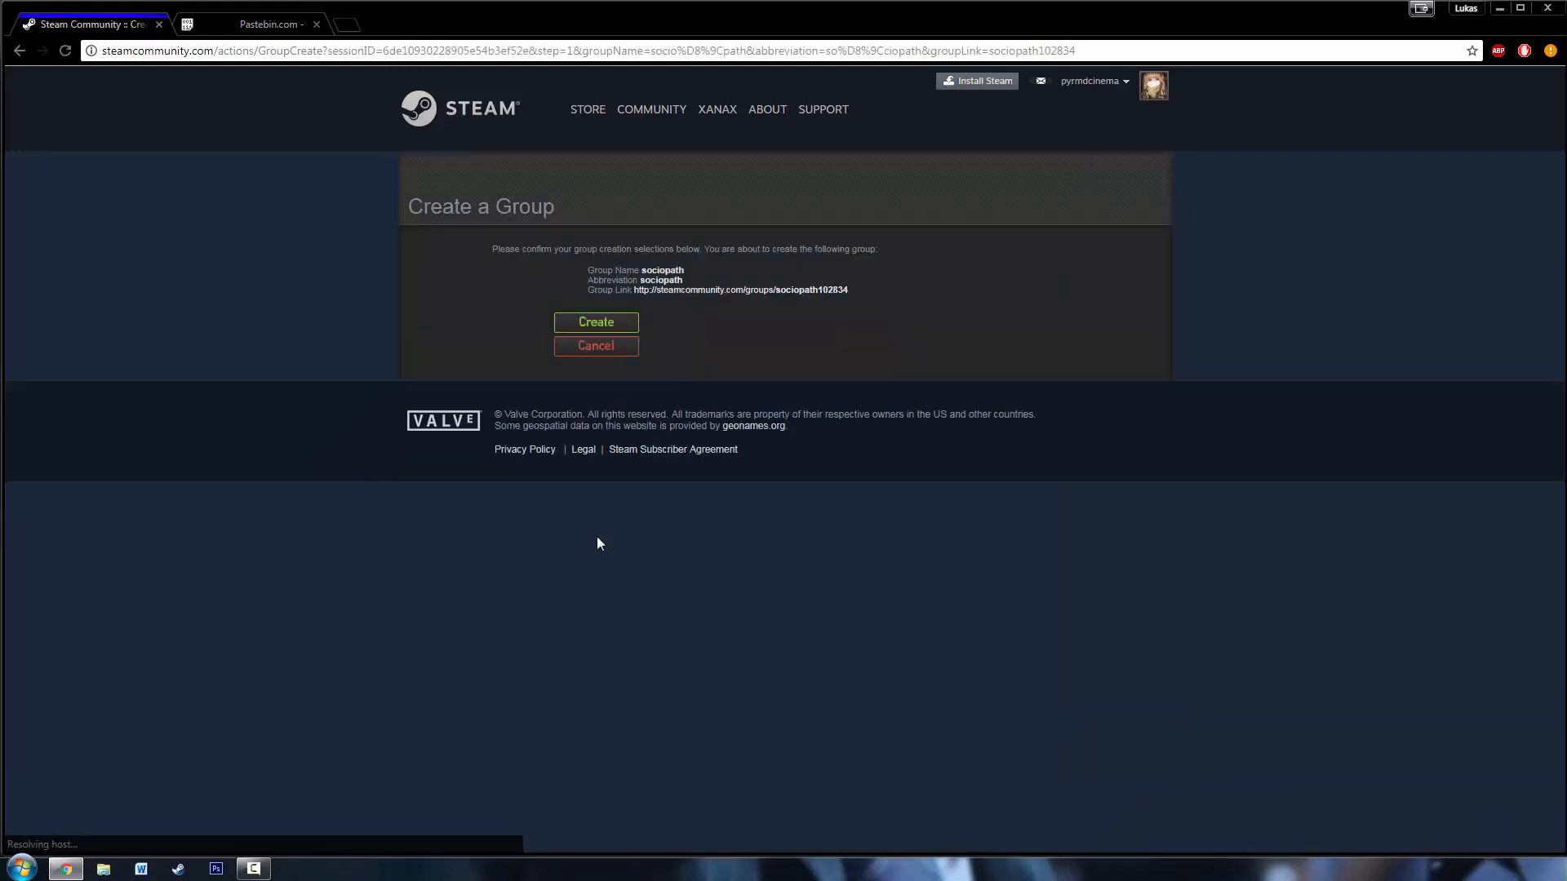
pyautogui.click(596, 321)
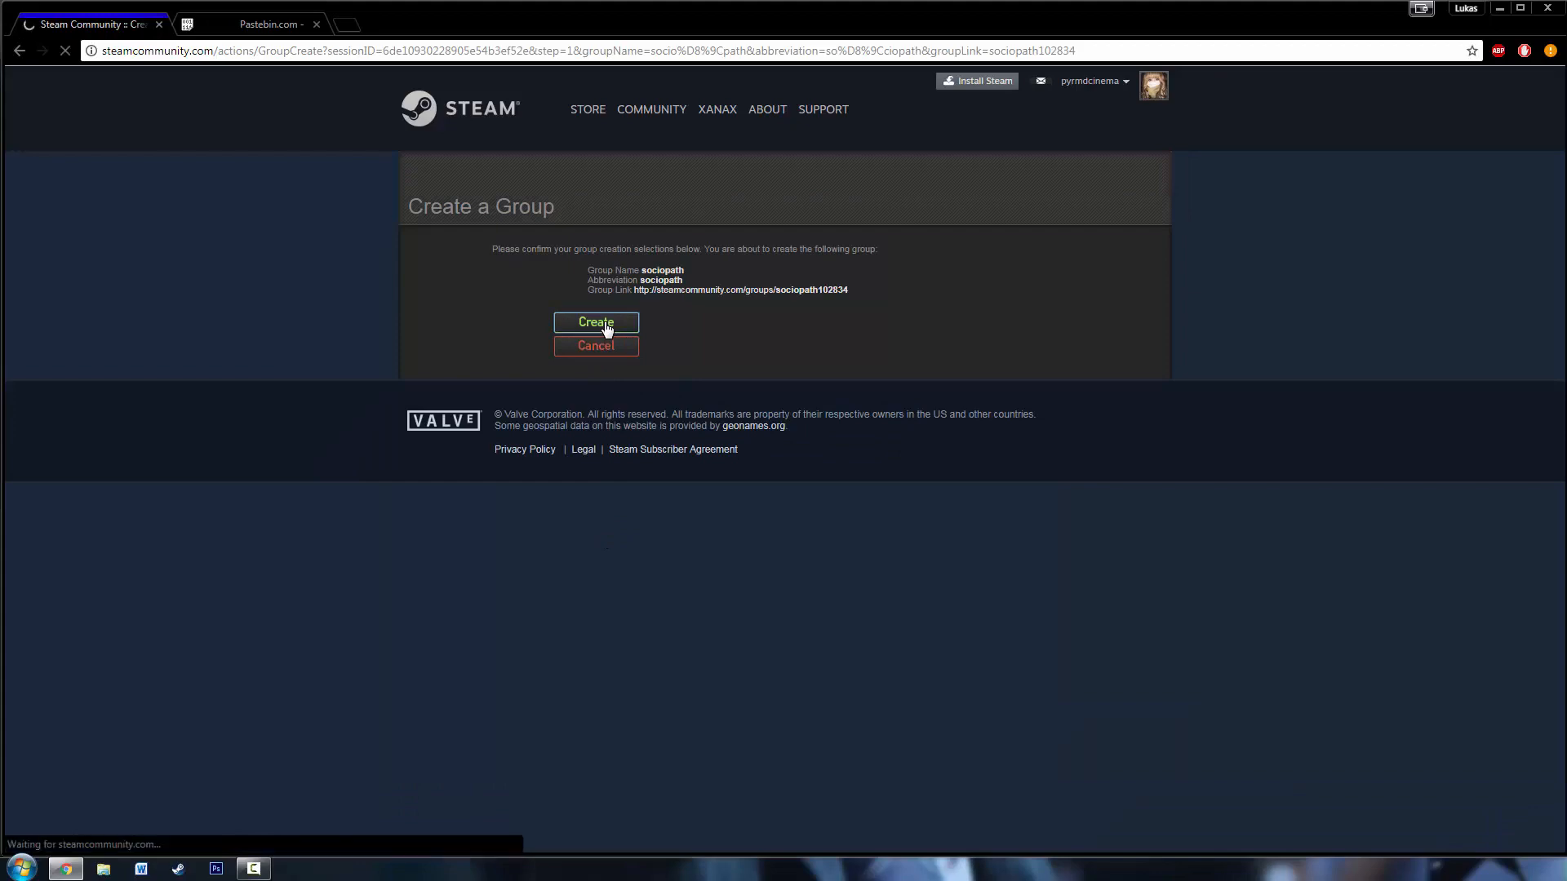
pyautogui.click(596, 321)
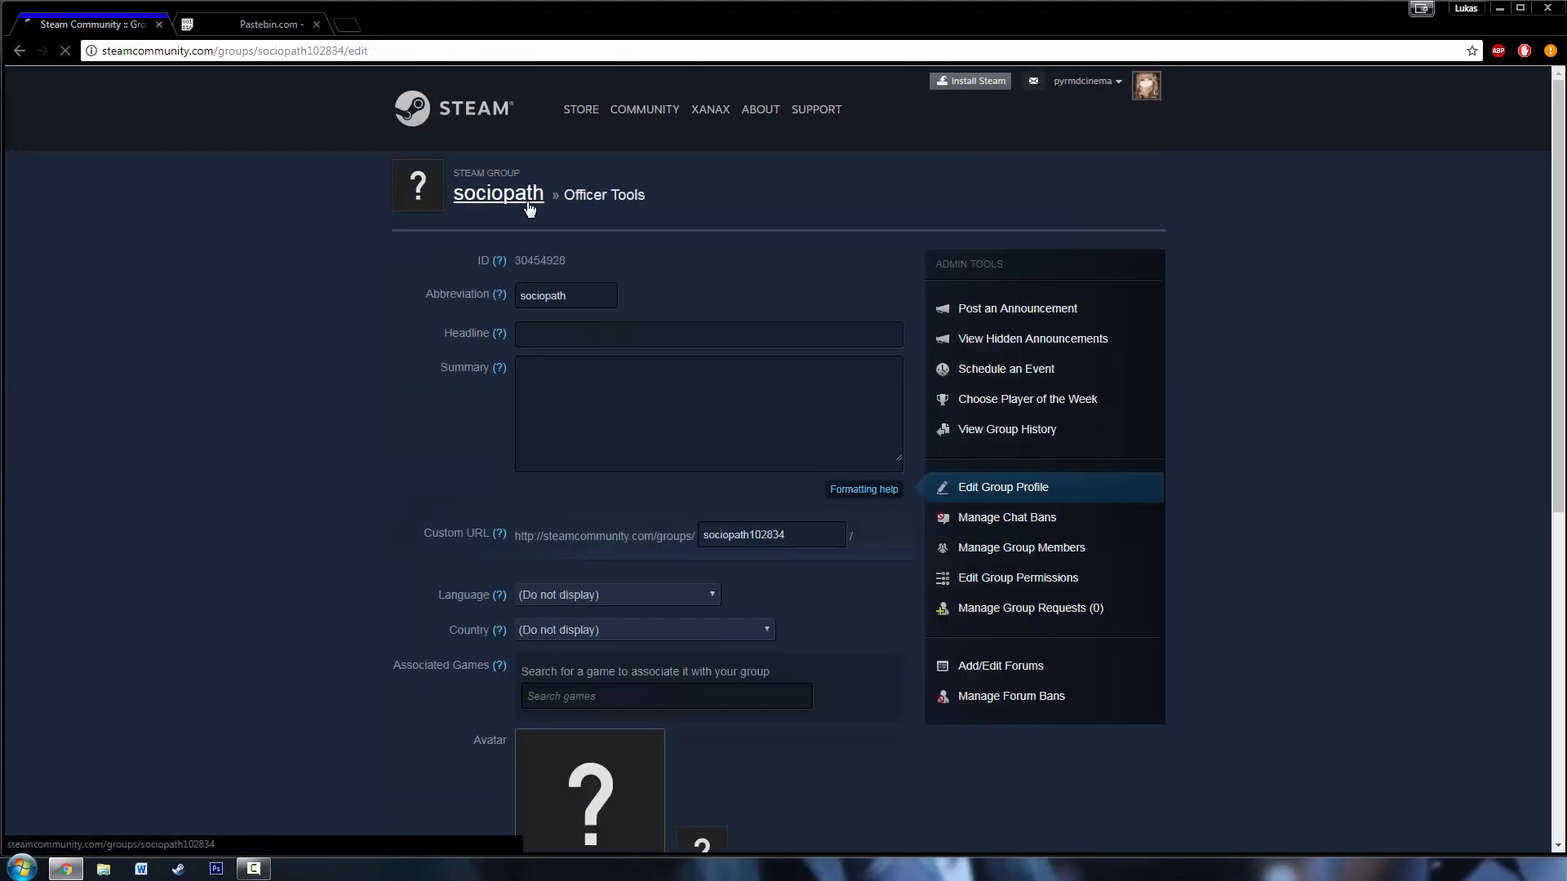
# - Open the sociopath group page from the Officer Tools header link
pyautogui.click(498, 194)
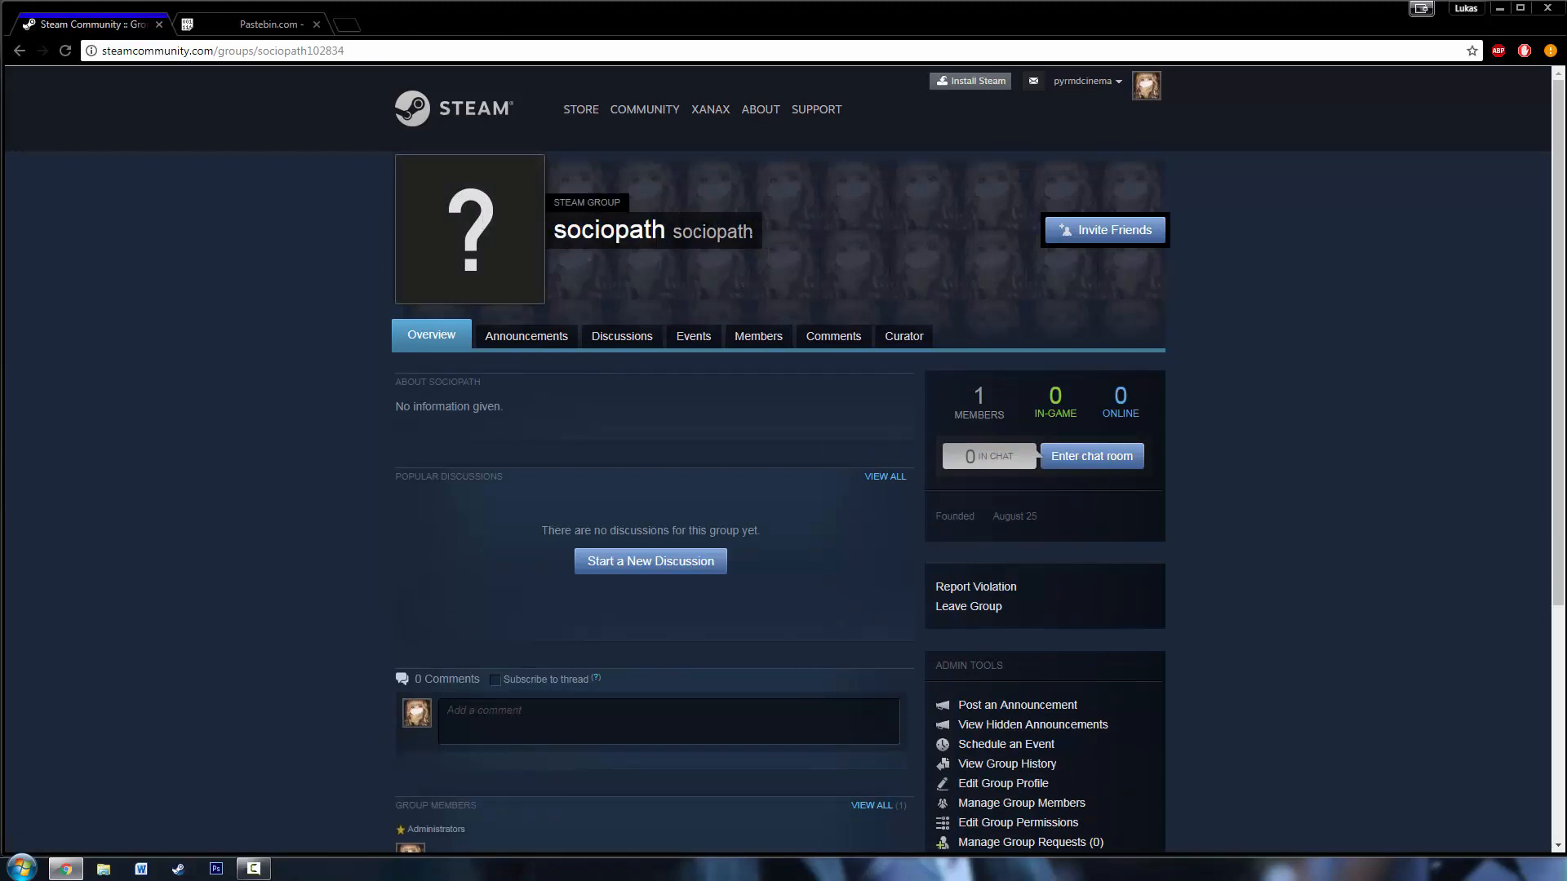
pyautogui.moveTo(846, 506)
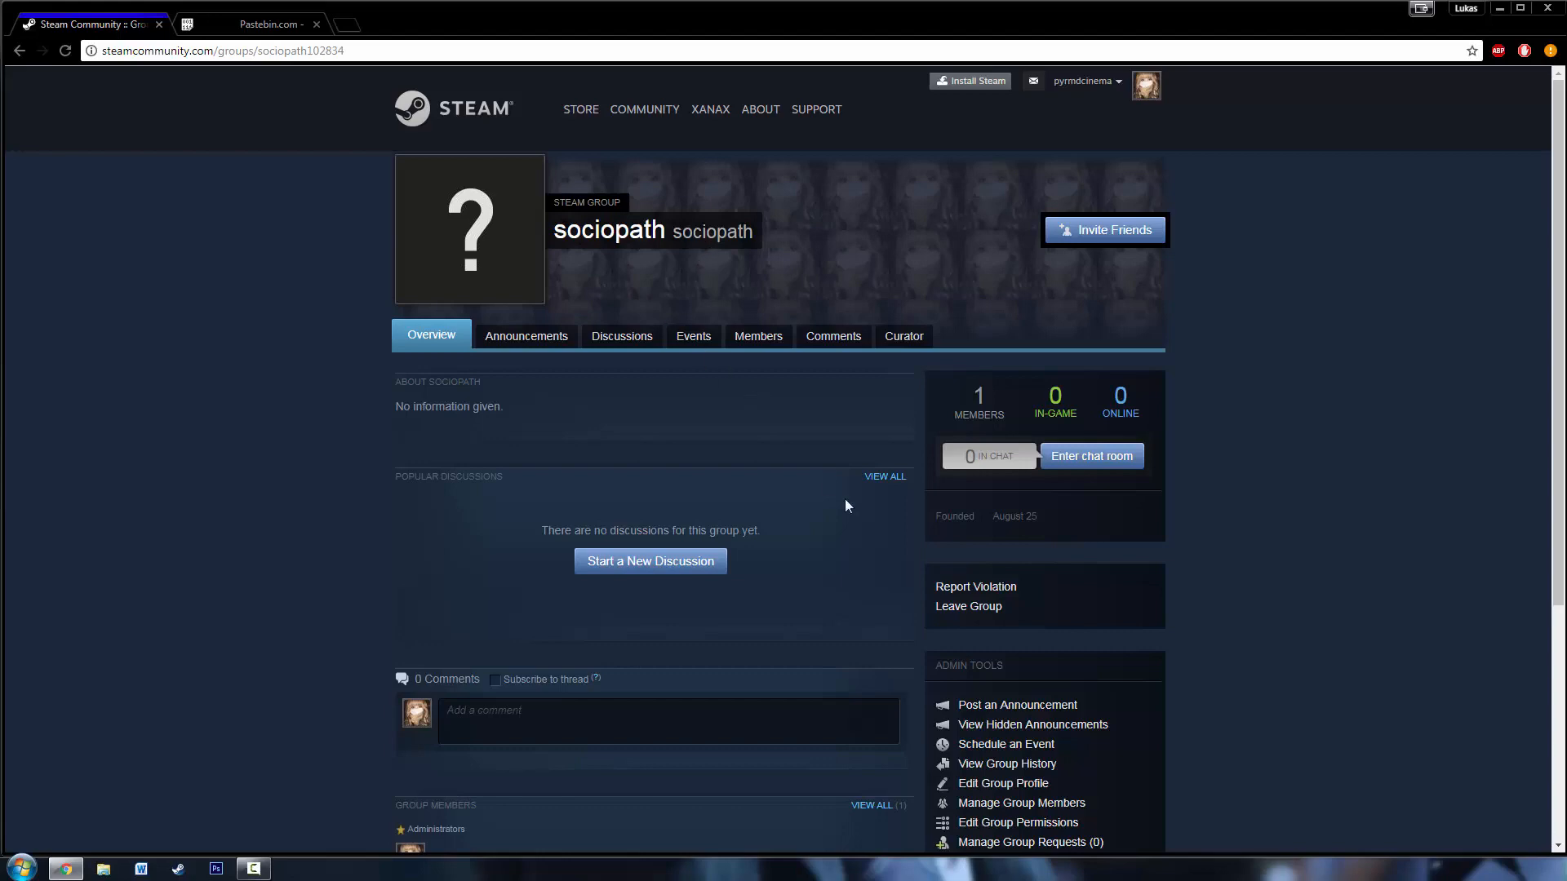
pyautogui.moveTo(829, 602)
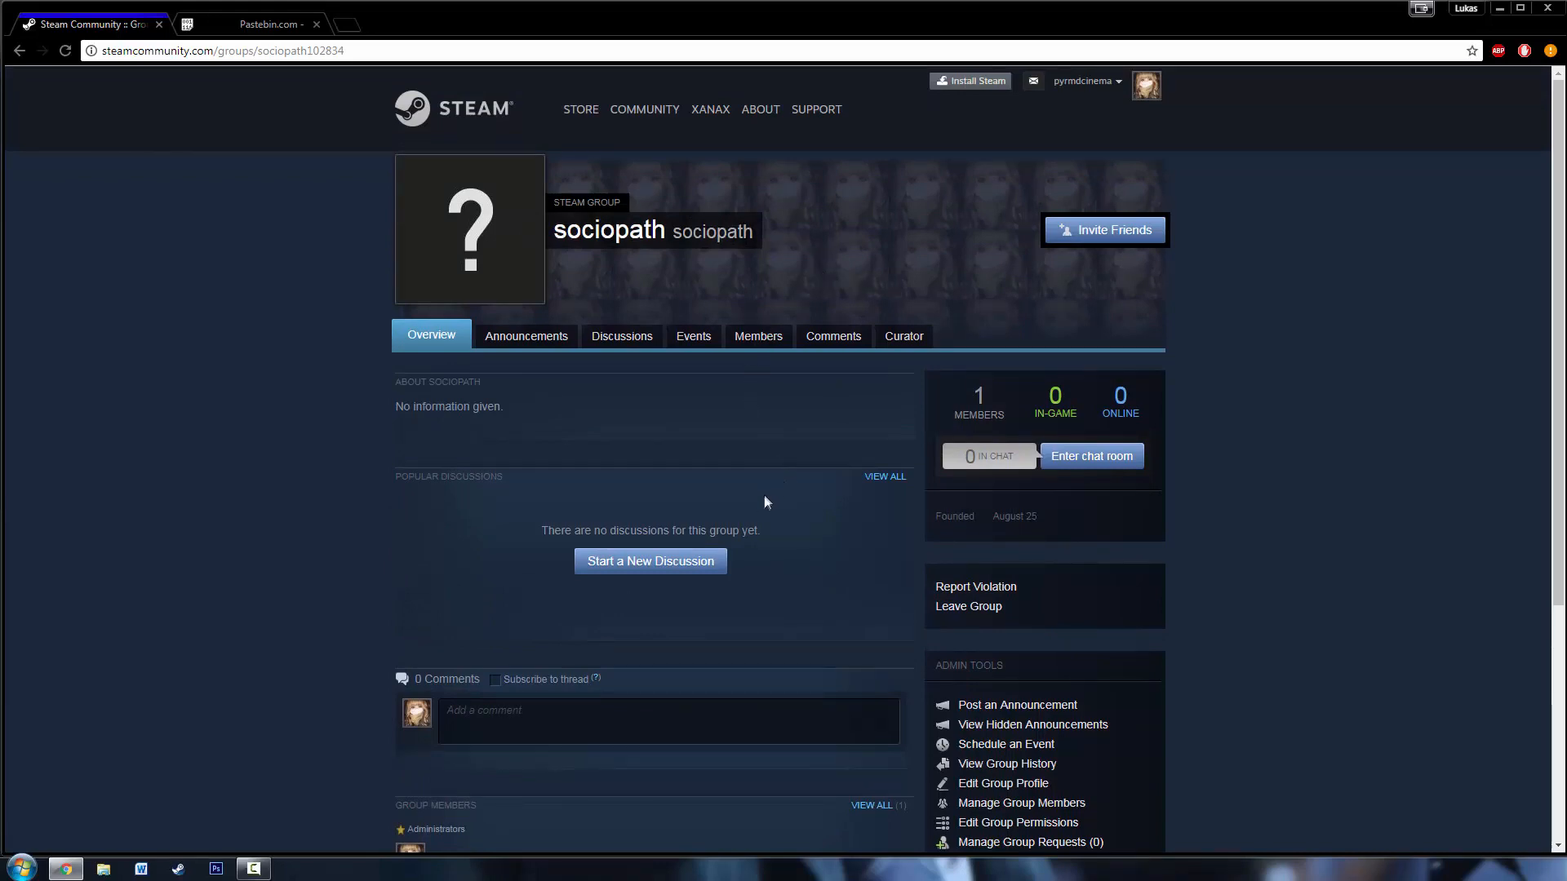
pyautogui.moveTo(987, 455)
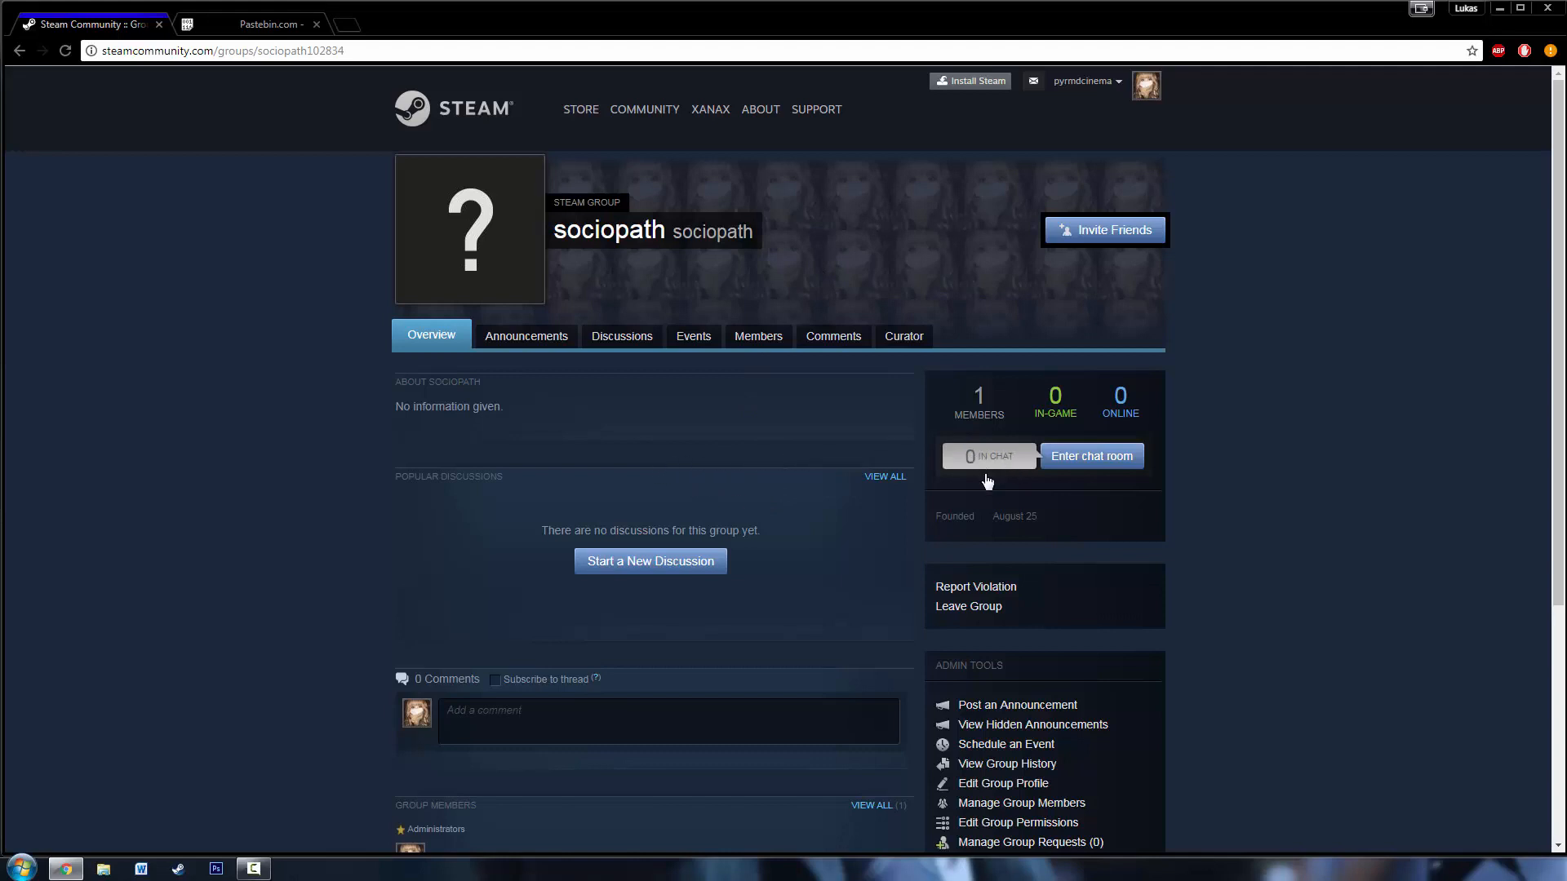
pyautogui.moveTo(730, 222)
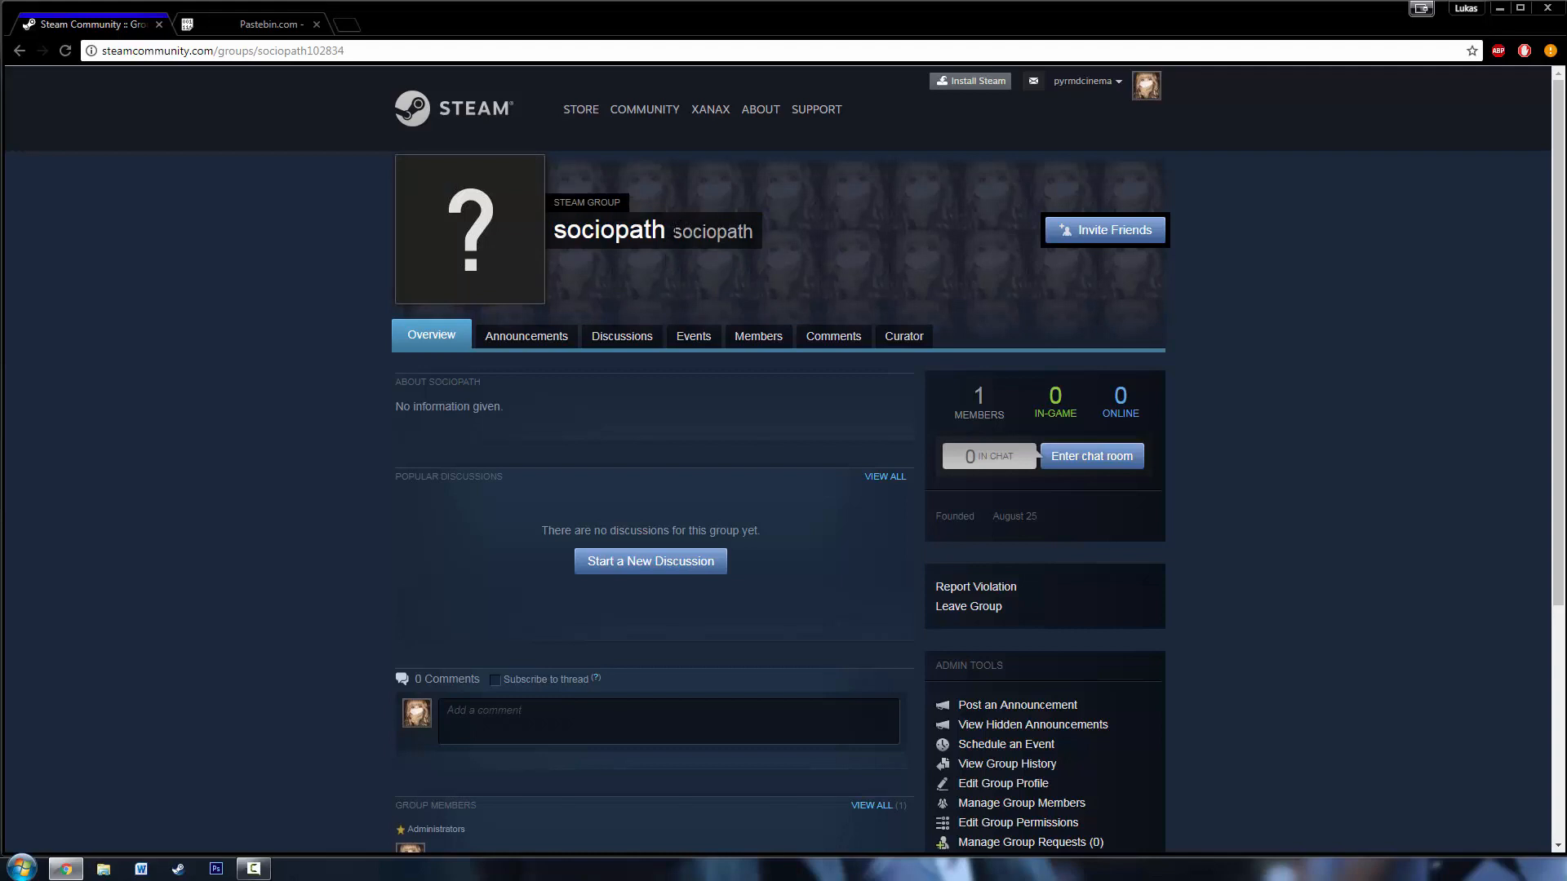
pyautogui.moveTo(860, 526)
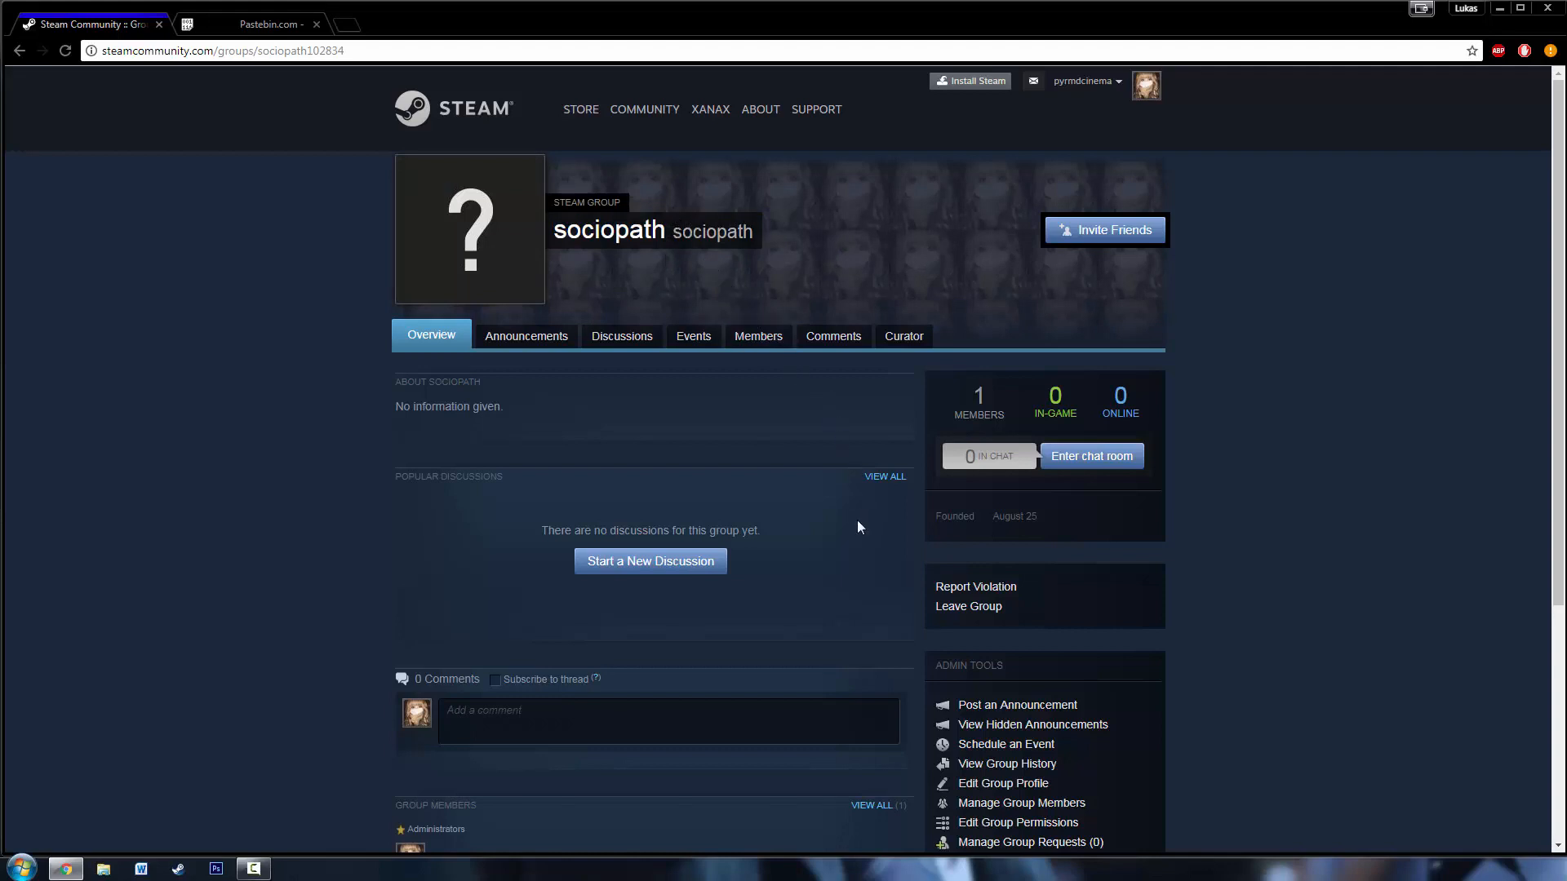
pyautogui.moveTo(846, 482)
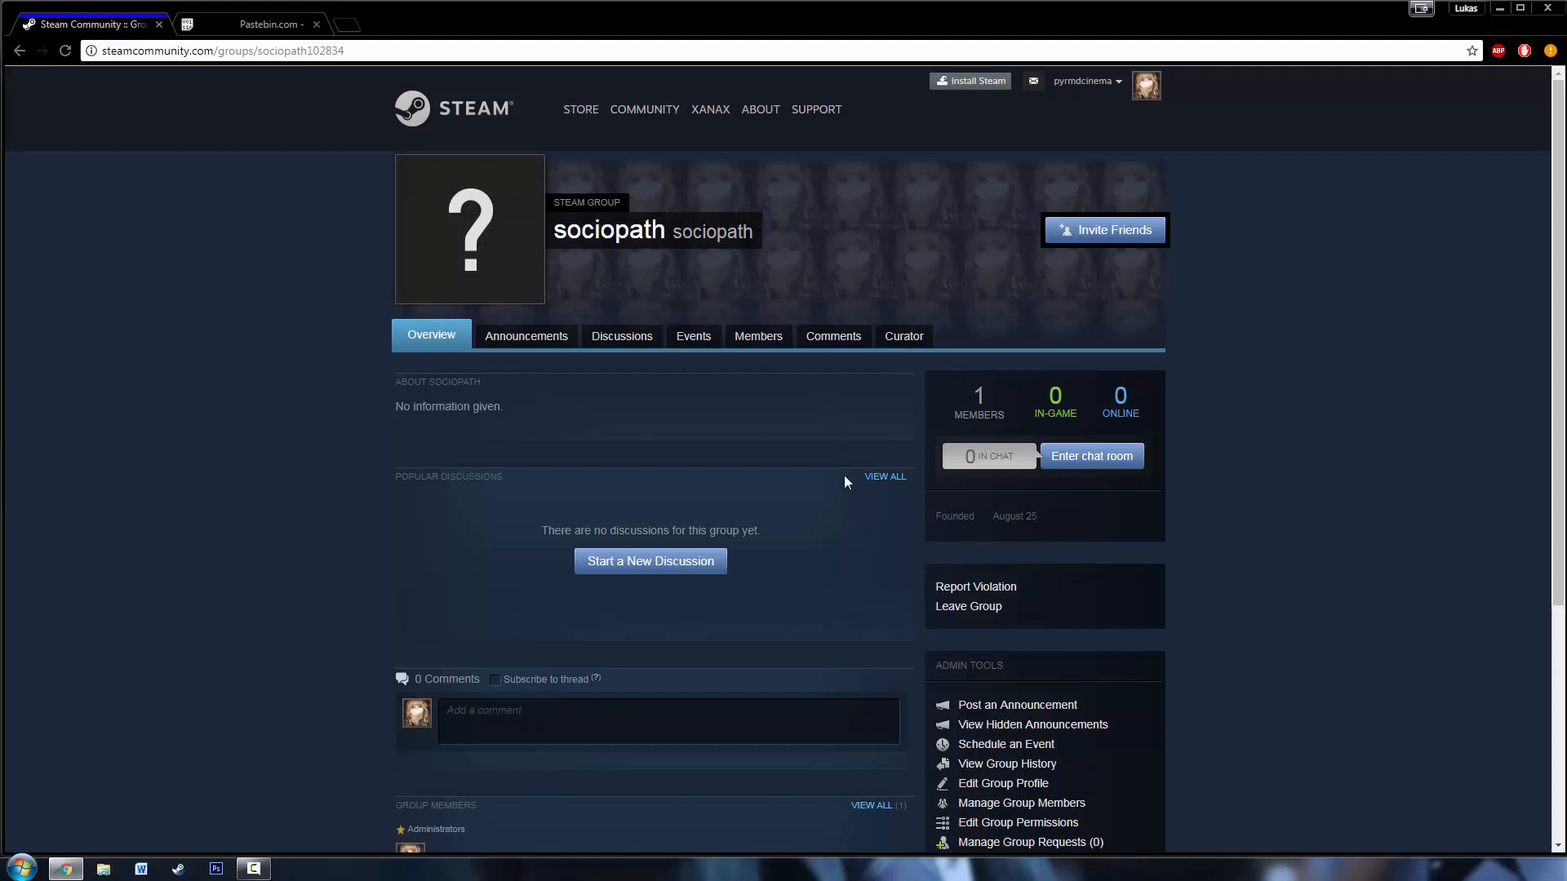